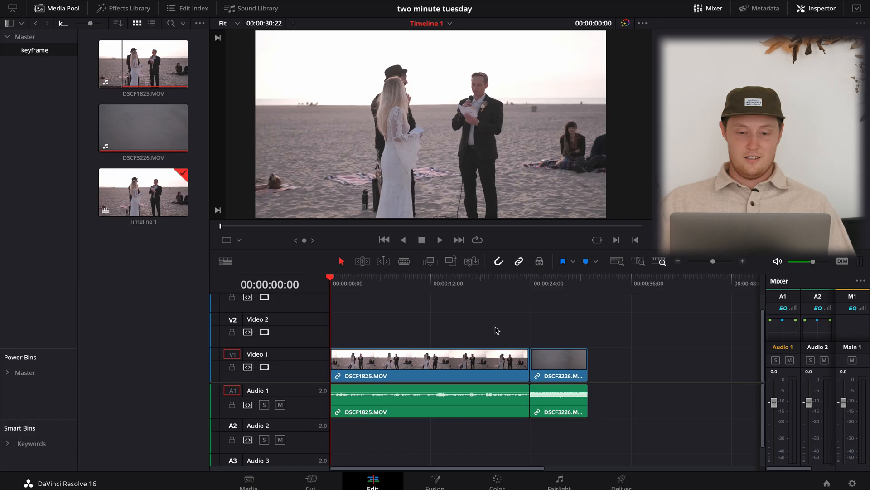
pyautogui.moveTo(345, 278)
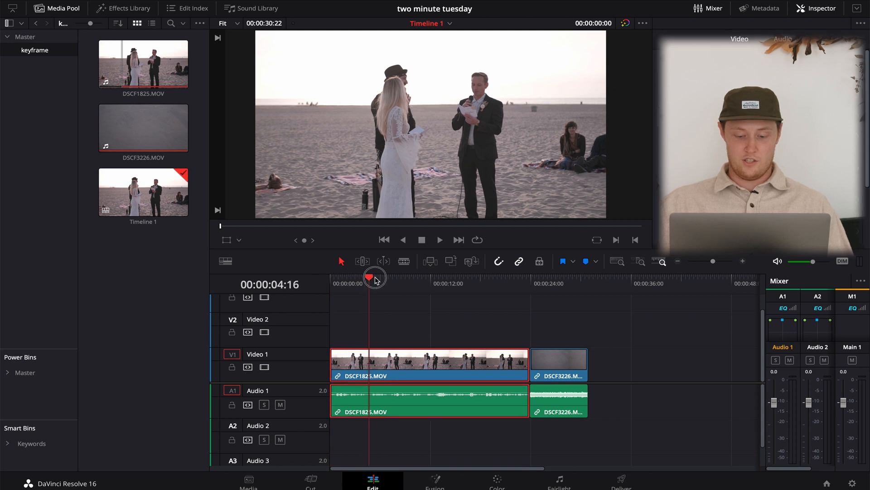
# Scrub back and forth through the beach wedding clip to preview its frames
pyautogui.moveTo(374, 278); pyautogui.dragTo(437, 279)
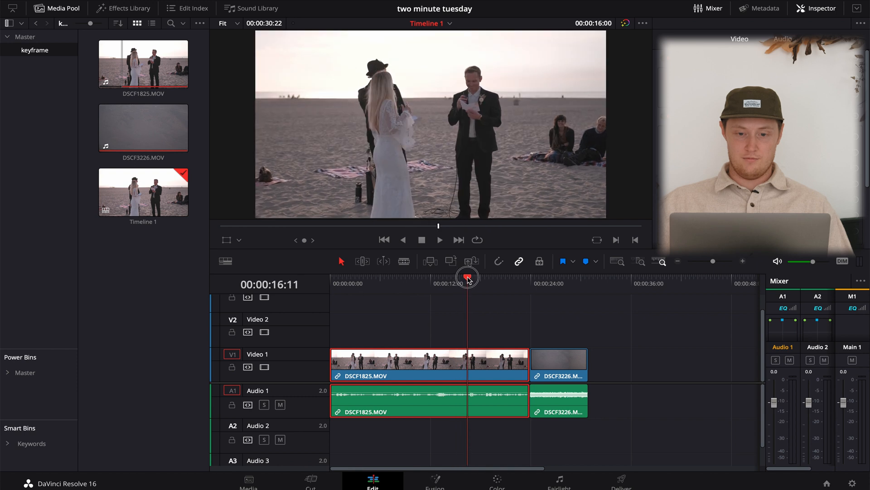
pyautogui.moveTo(468, 277); pyautogui.dragTo(450, 277)
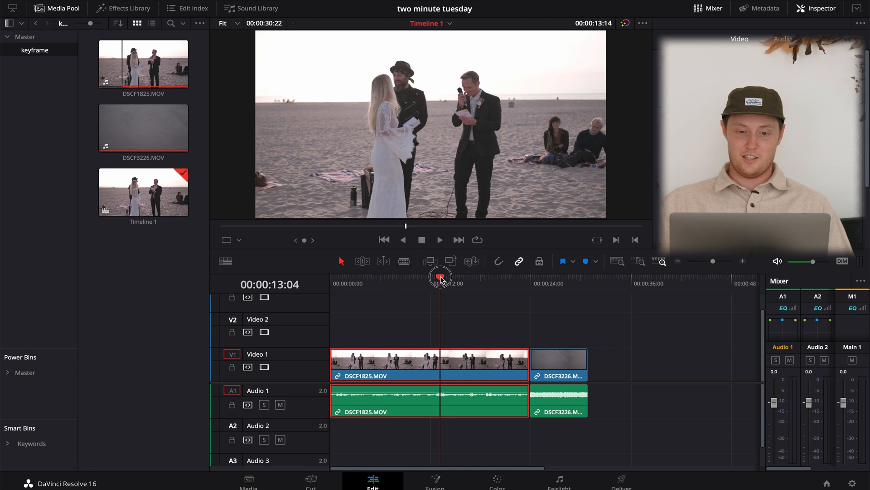
pyautogui.moveTo(441, 277); pyautogui.dragTo(457, 277)
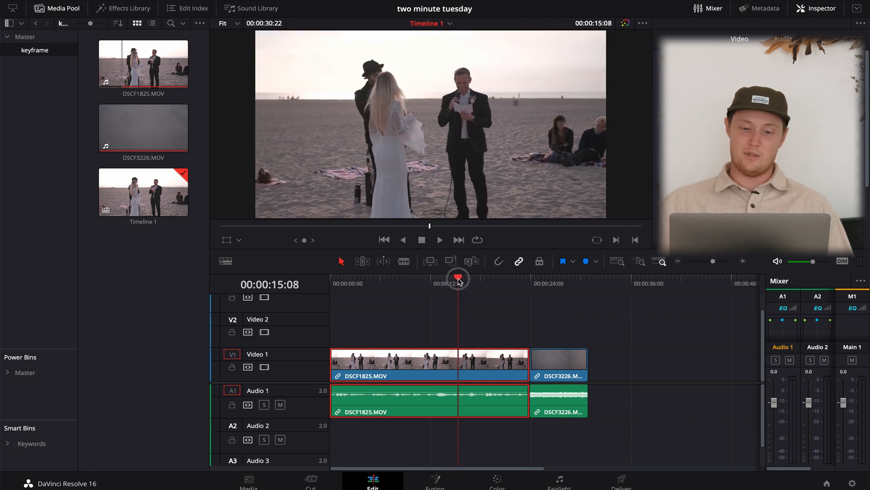
pyautogui.moveTo(458, 277); pyautogui.dragTo(434, 278)
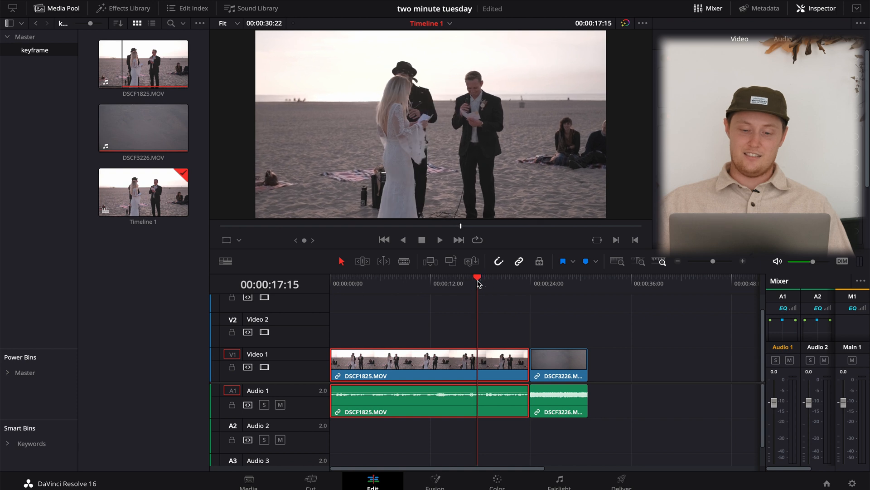
pyautogui.moveTo(477, 278); pyautogui.dragTo(468, 277)
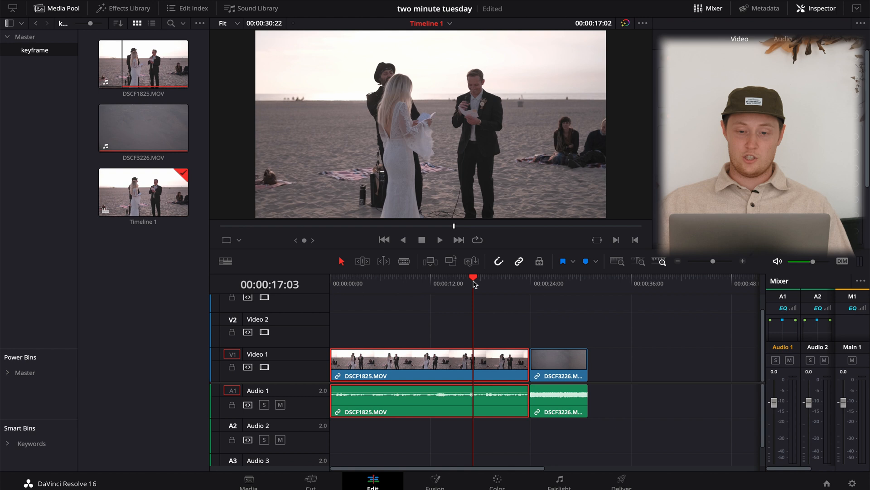
pyautogui.moveTo(479, 279)
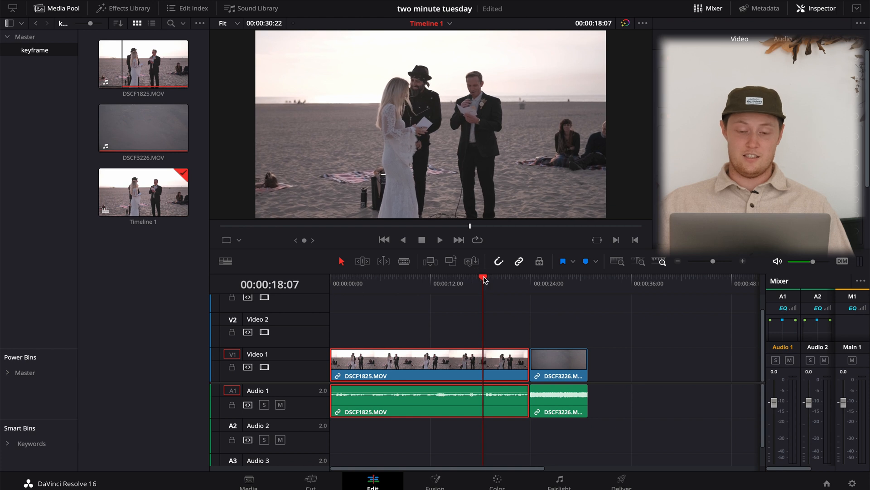
pyautogui.moveTo(533, 285)
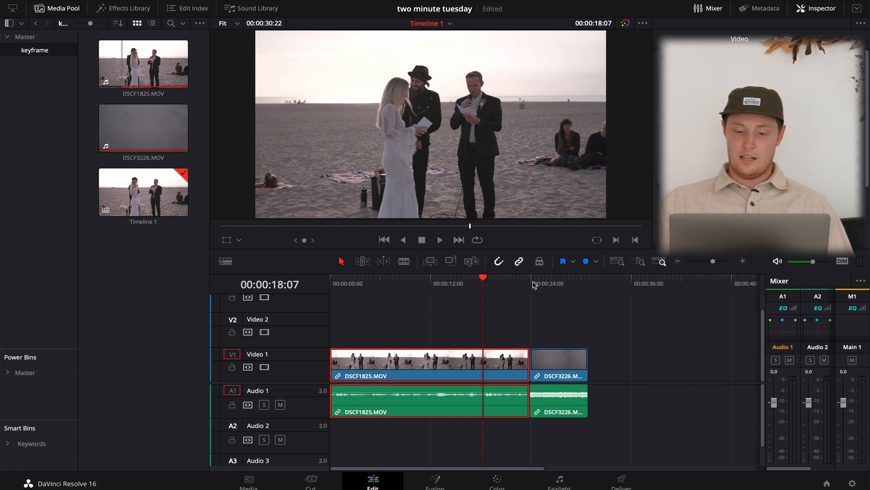
# Jump into the aerial desert clip and preview its later frames
pyautogui.click(537, 284)
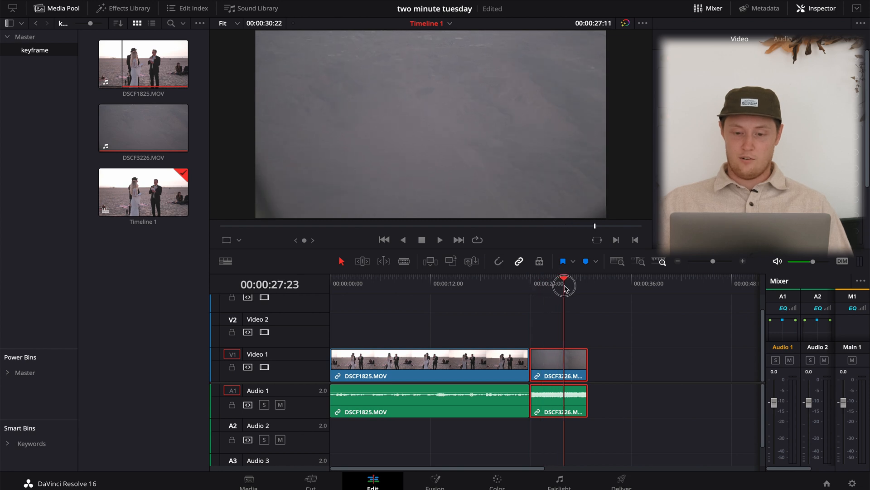
pyautogui.moveTo(563, 287); pyautogui.dragTo(573, 287)
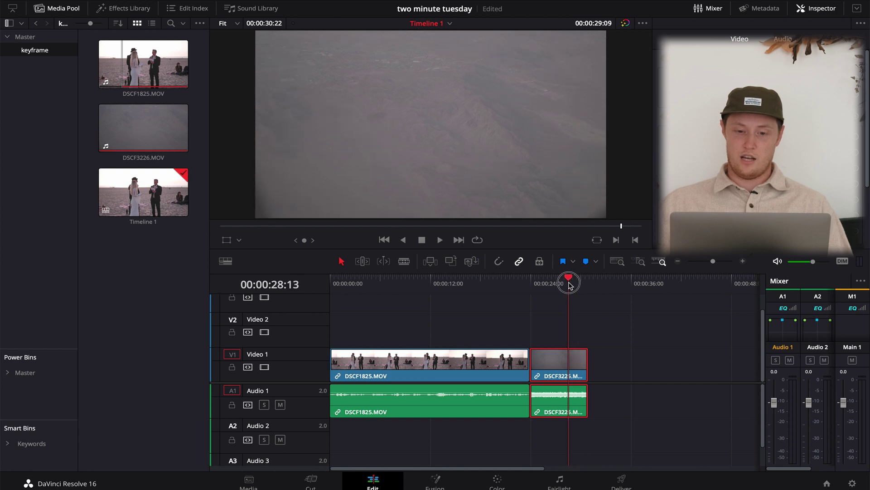
pyautogui.moveTo(569, 282); pyautogui.dragTo(580, 282)
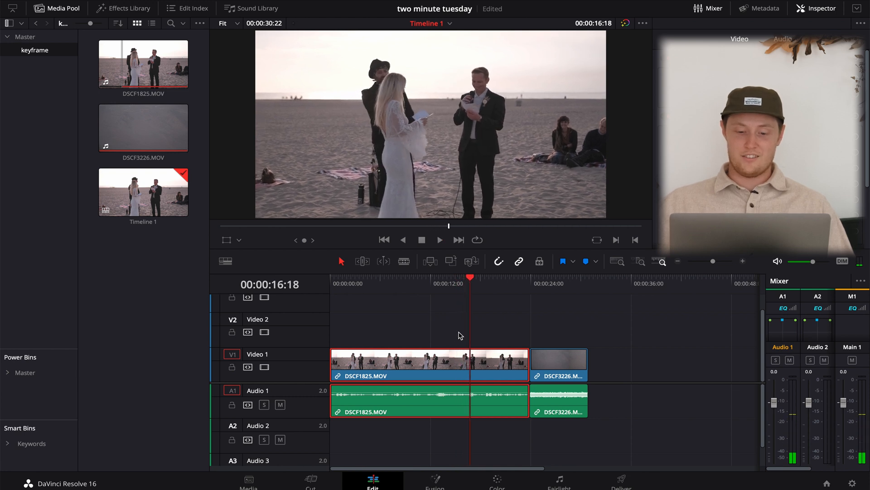
# Return to the wedding clip and bring it into the Color page for grading
pyautogui.moveTo(470, 279); pyautogui.dragTo(436, 280)
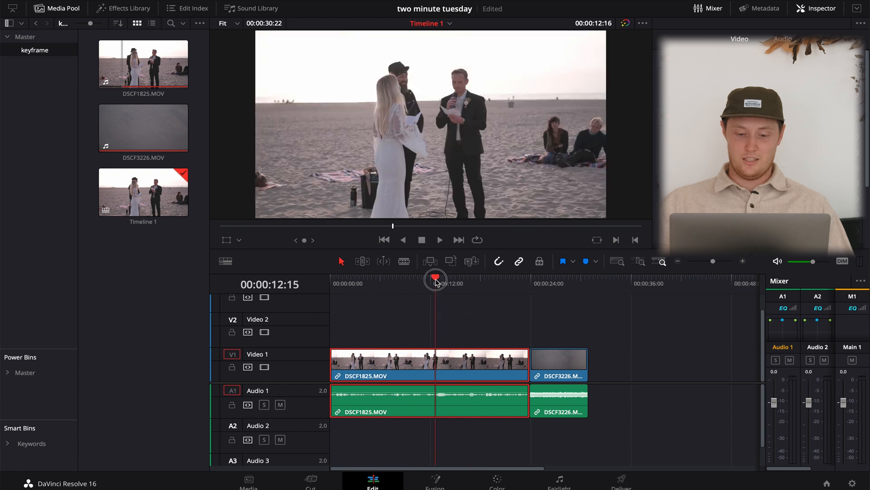
pyautogui.moveTo(436, 278); pyautogui.dragTo(430, 279)
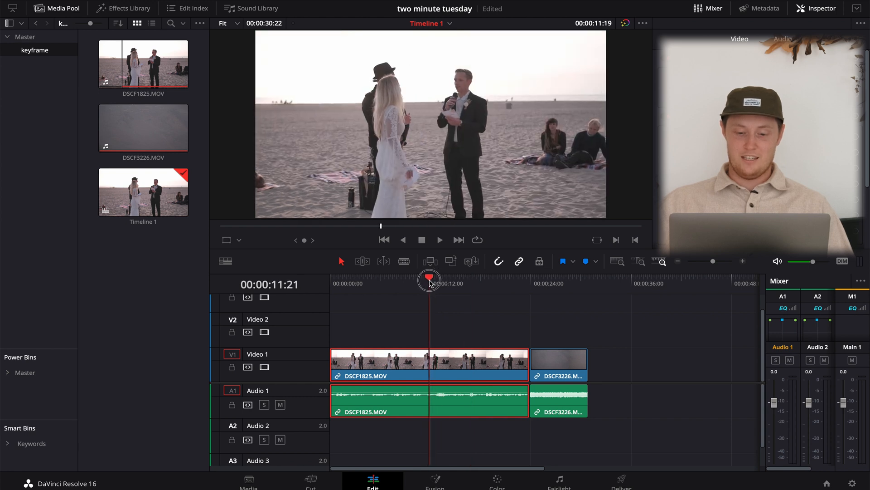
pyautogui.moveTo(429, 278); pyautogui.dragTo(448, 278)
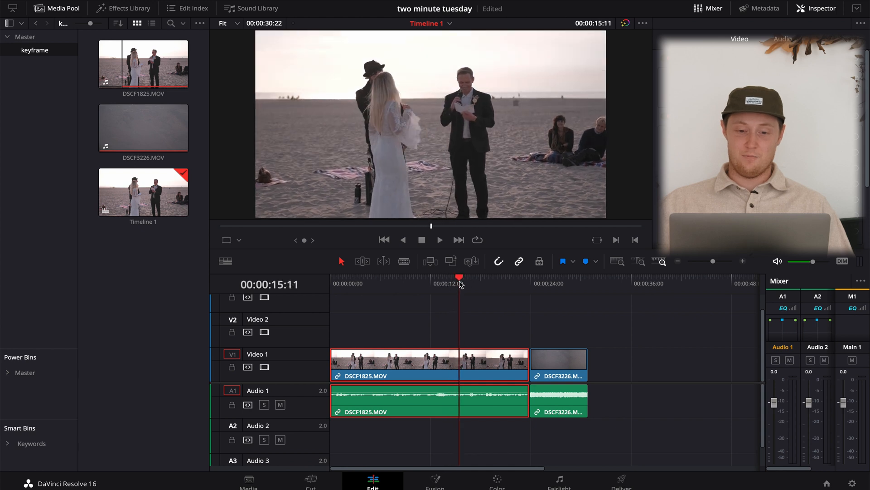
pyautogui.click(497, 478)
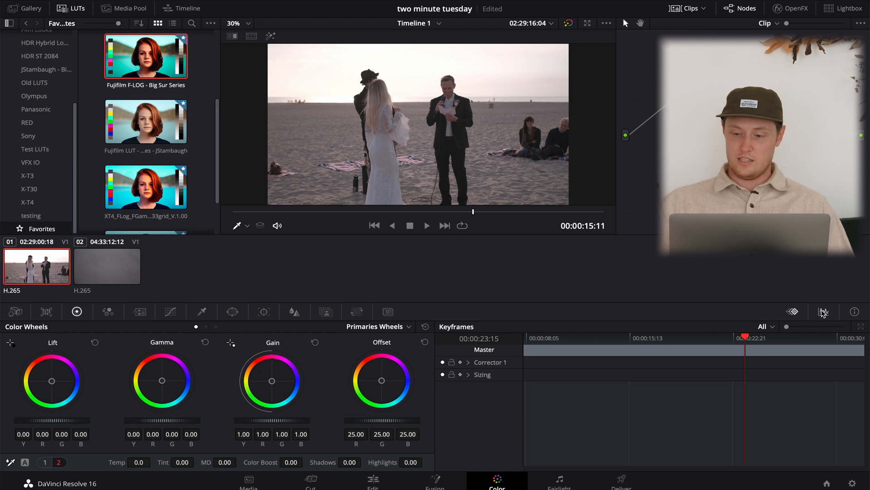
# Toggle between the Keyframes and Scopes panels, leaving the Waveform scope displayed
pyautogui.click(824, 311)
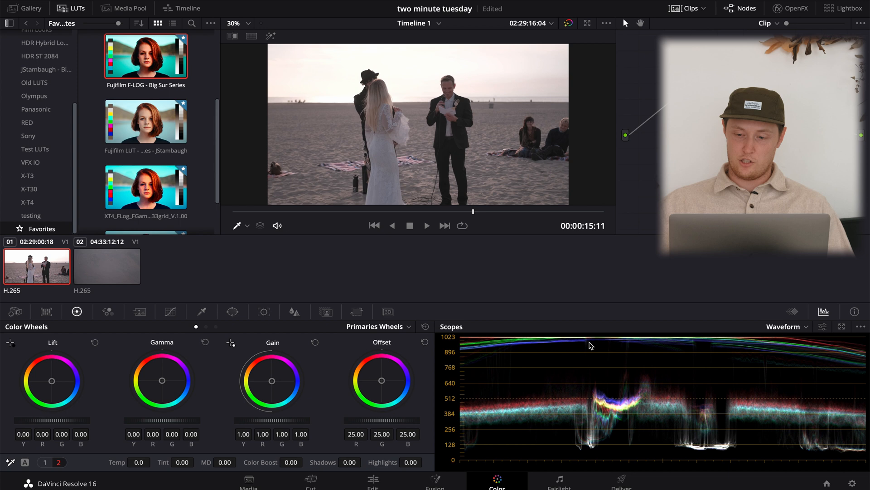
pyautogui.click(792, 311)
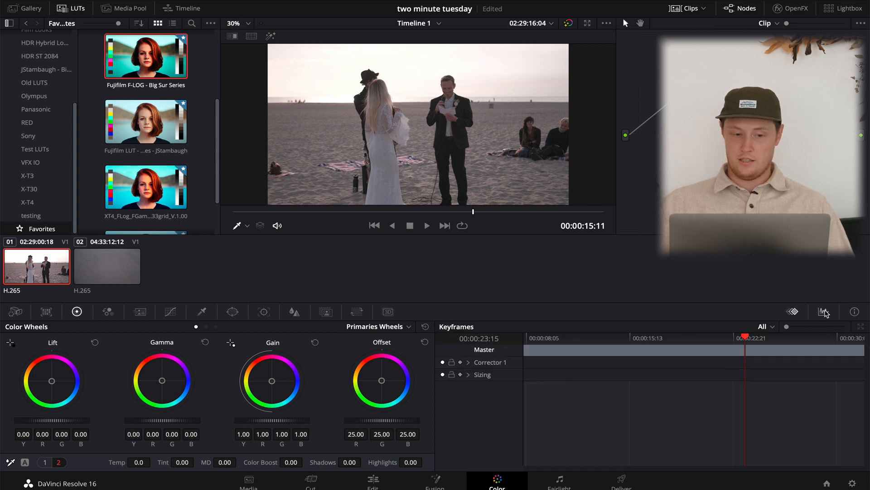
pyautogui.click(824, 311)
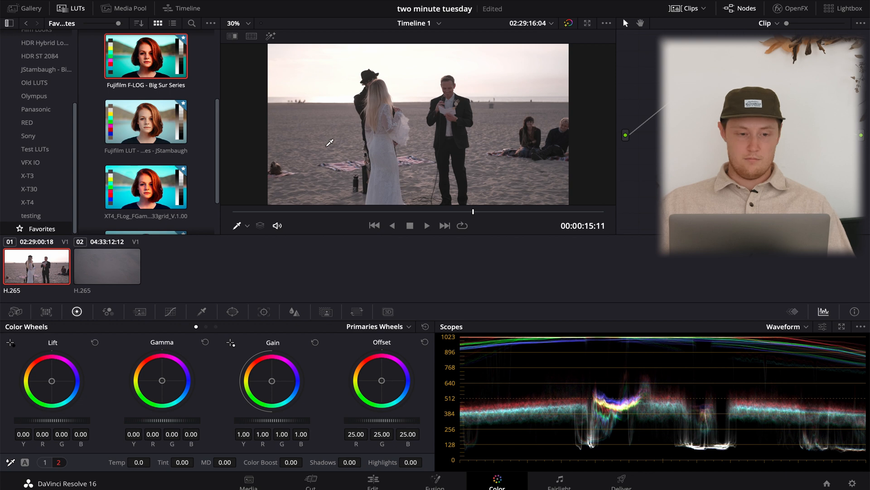
pyautogui.moveTo(149, 127)
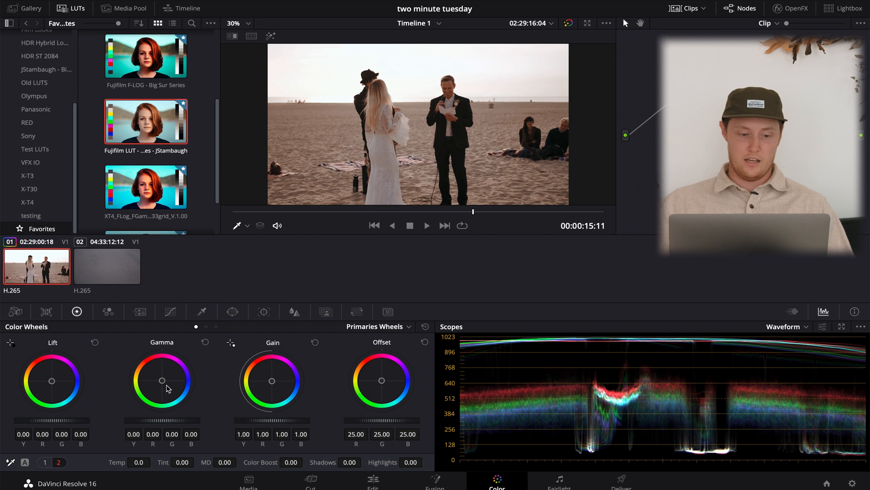
# Nudge the midtone colour balance slightly and brighten the clip's highlights
pyautogui.moveTo(170, 387); pyautogui.dragTo(162, 382)
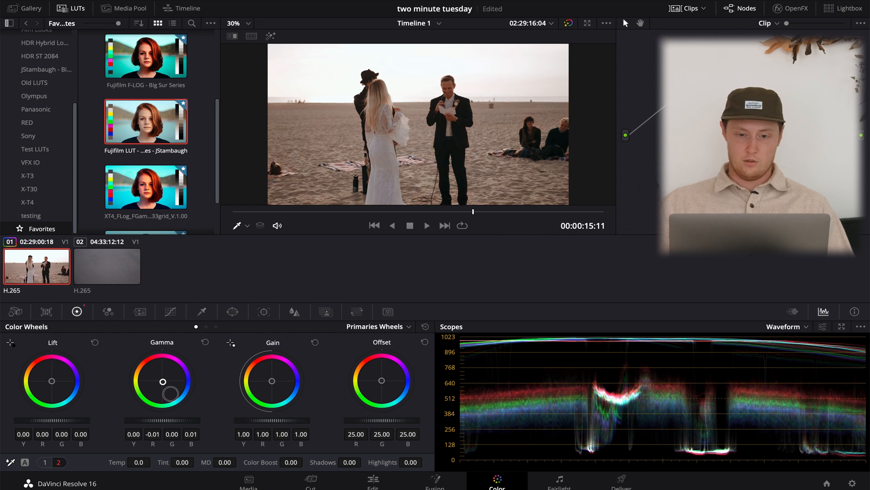
pyautogui.moveTo(162, 381); pyautogui.dragTo(174, 403)
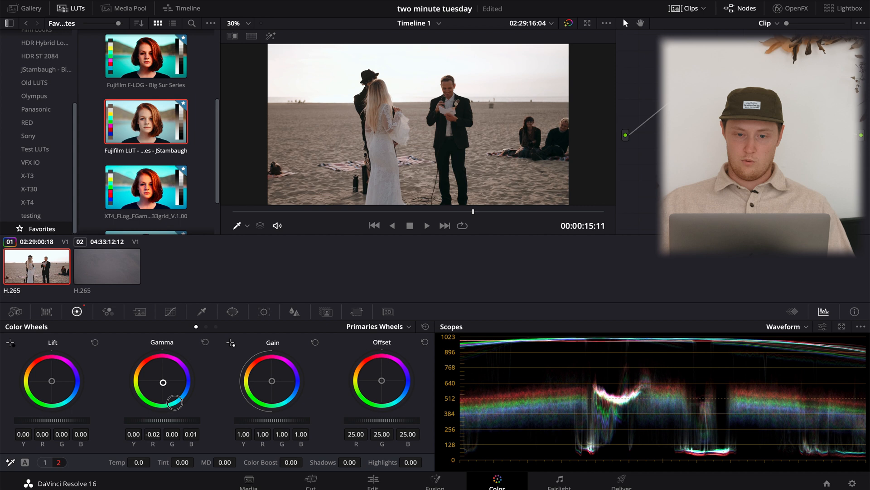
pyautogui.moveTo(174, 402); pyautogui.dragTo(163, 381)
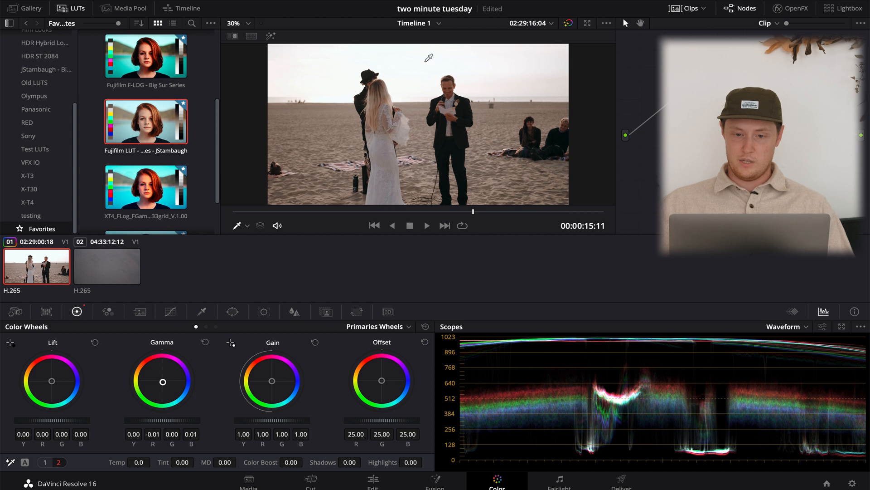
pyautogui.moveTo(256, 423)
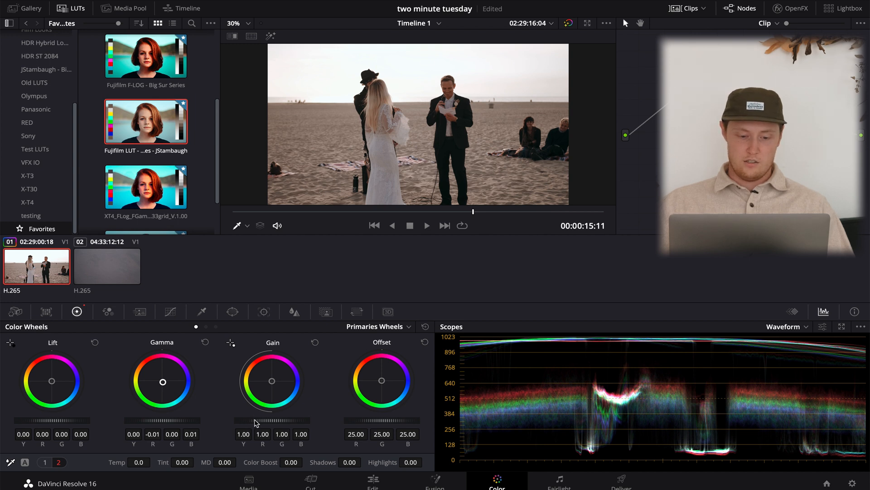
pyautogui.moveTo(255, 424); pyautogui.dragTo(308, 423)
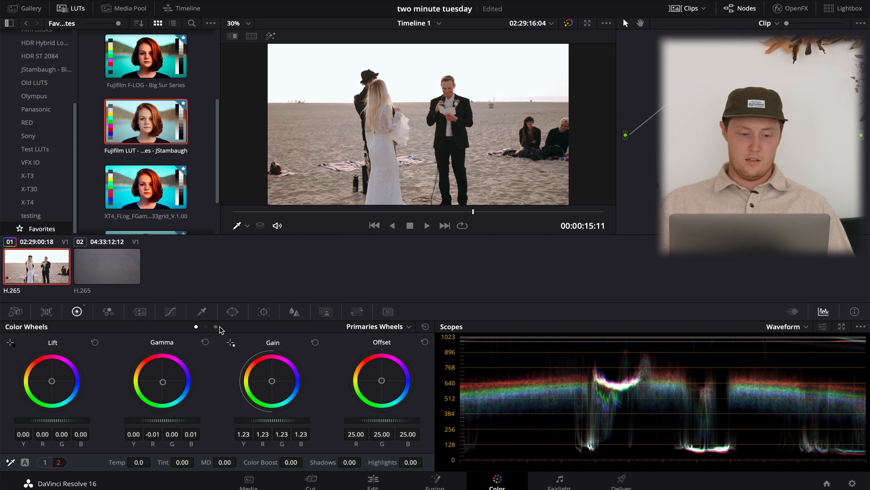
# Flip to the Log wheels and back, then show the Keyframes editor instead of the scope
pyautogui.click(401, 326)
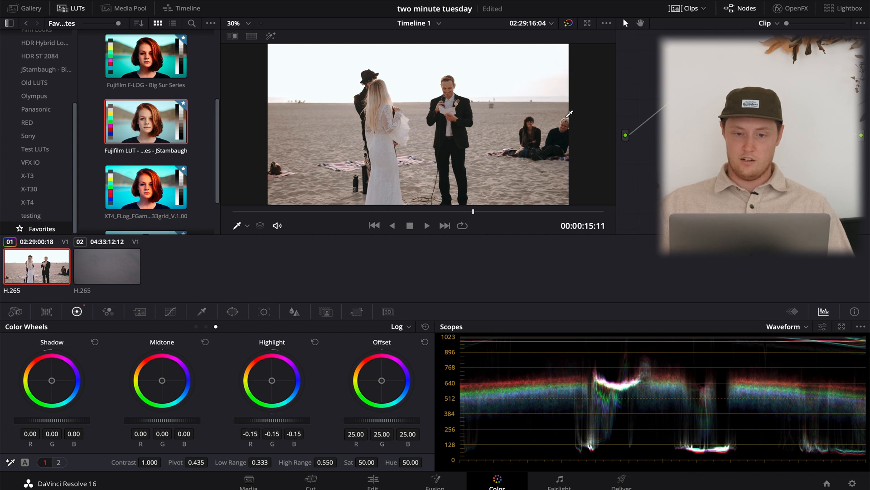
pyautogui.click(396, 326)
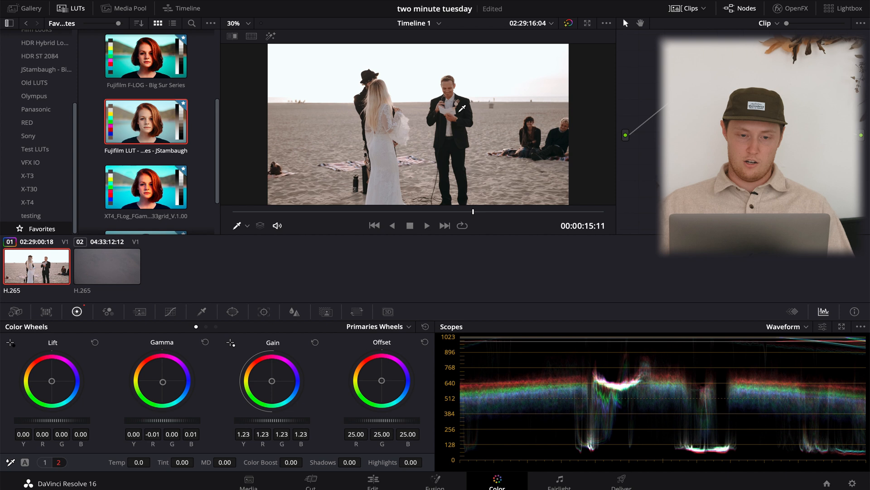
pyautogui.moveTo(600, 314)
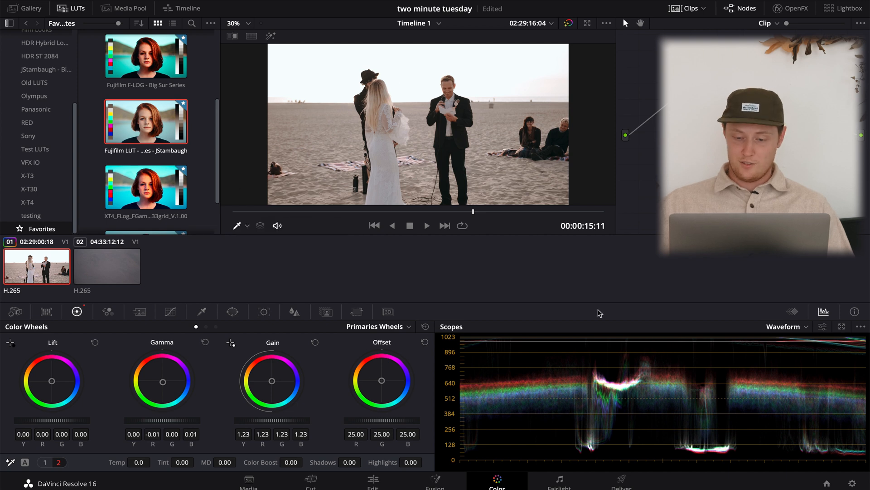
pyautogui.click(792, 311)
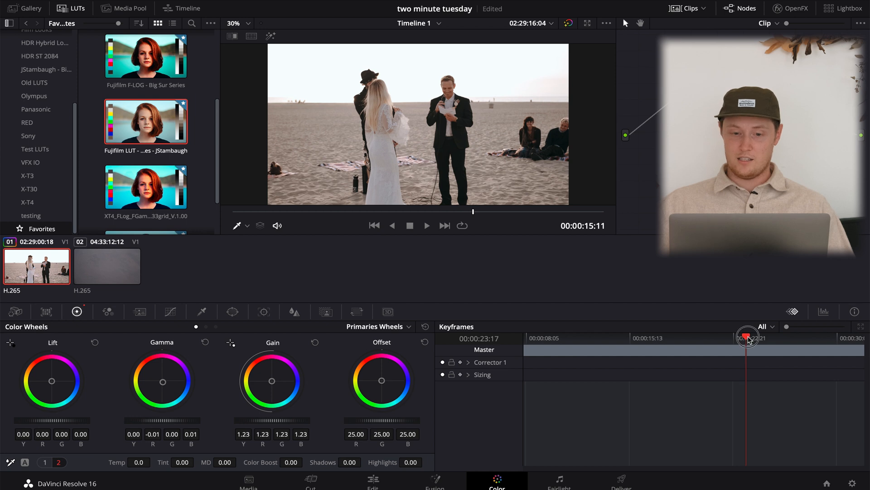
# Scrub the keyframe playhead around 00:00:21–00:00:24 to find the colour shift, parking at 00:00:20:15
pyautogui.moveTo(747, 337); pyautogui.dragTo(760, 337)
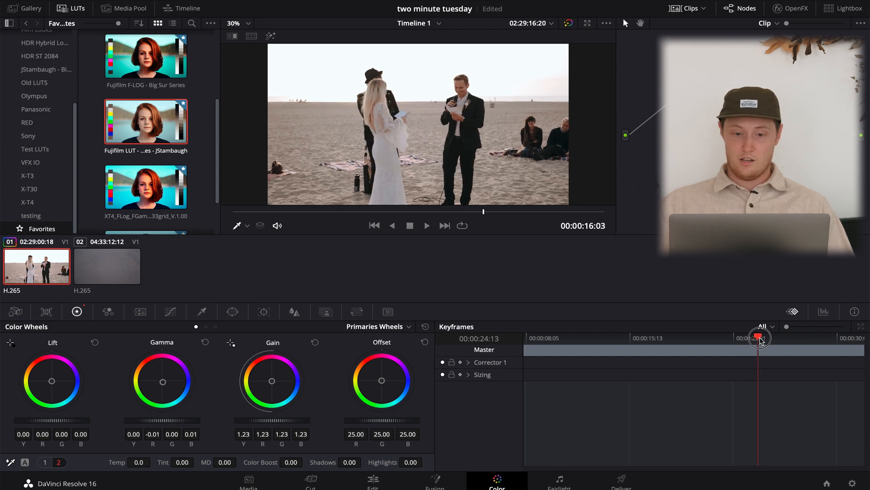
pyautogui.moveTo(759, 340); pyautogui.dragTo(773, 340)
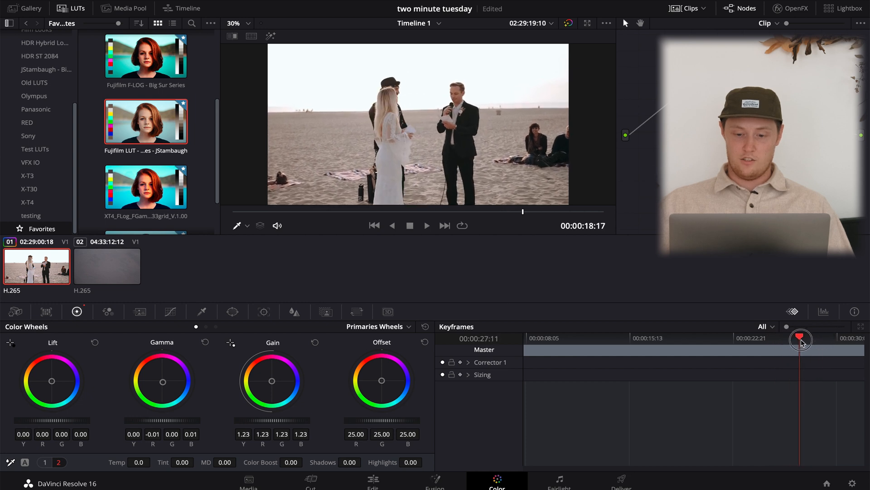
pyautogui.moveTo(800, 338); pyautogui.dragTo(755, 339)
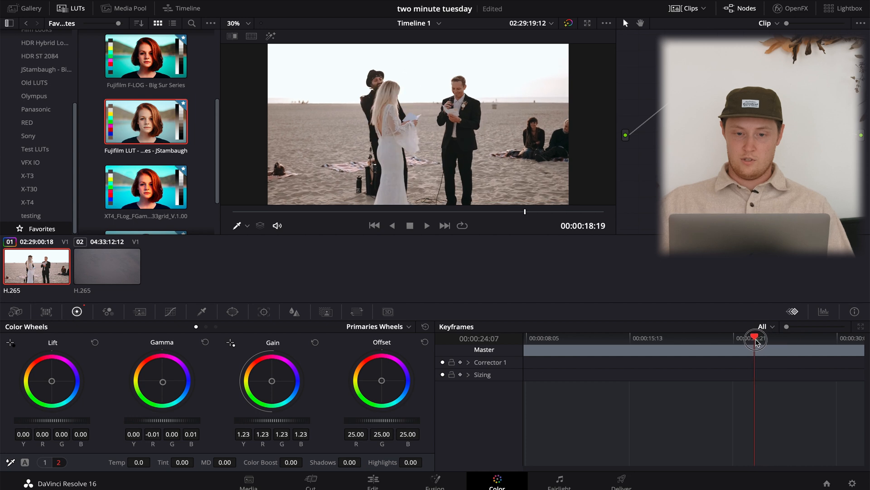
pyautogui.moveTo(755, 338); pyautogui.dragTo(730, 338)
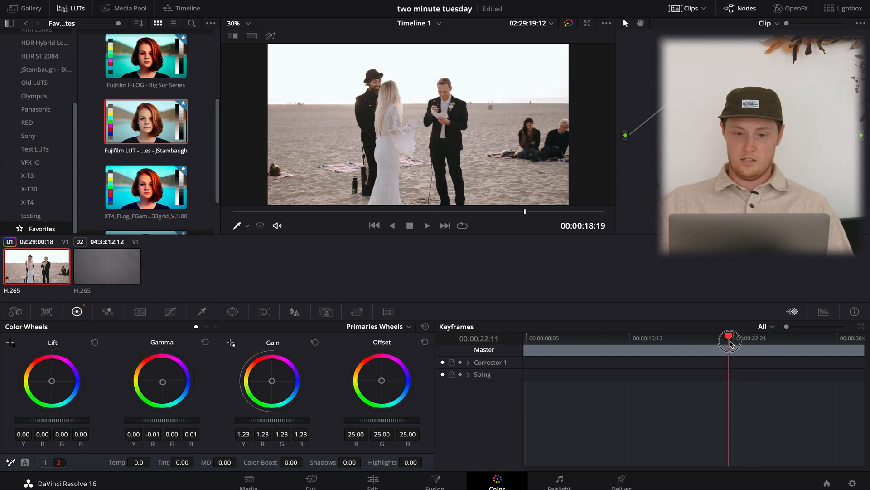
pyautogui.moveTo(730, 338); pyautogui.dragTo(736, 338)
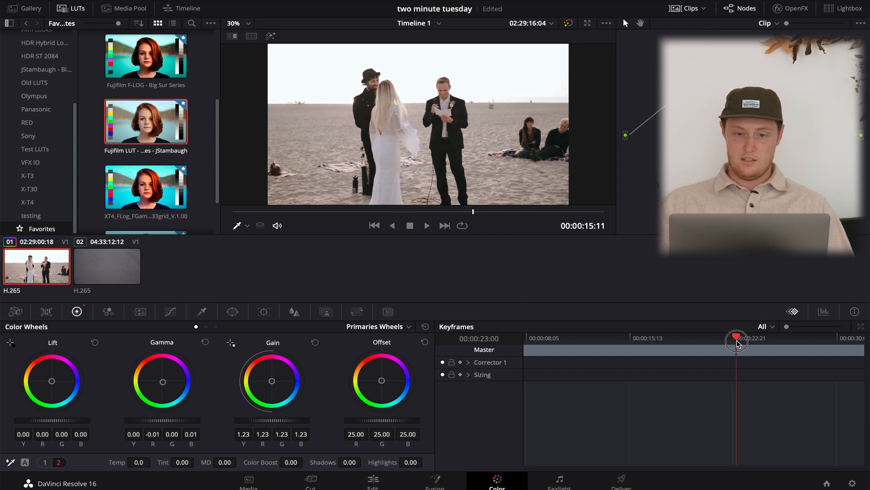
pyautogui.moveTo(737, 339); pyautogui.dragTo(716, 339)
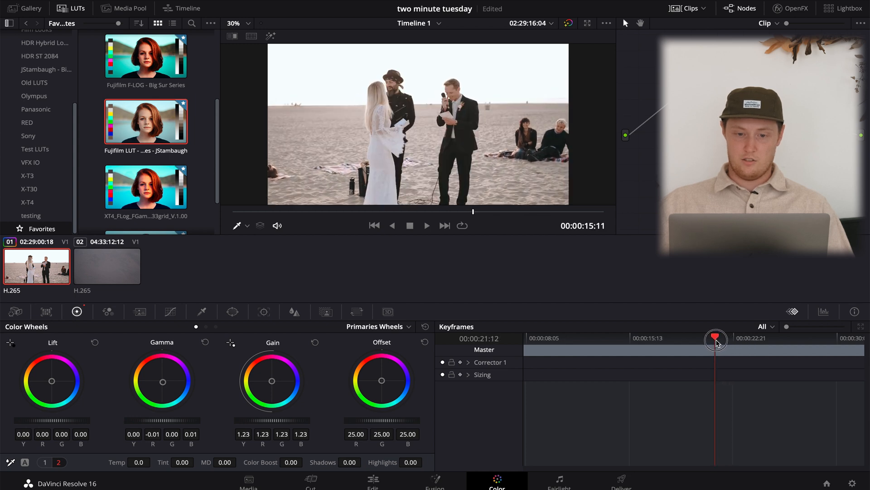
pyautogui.moveTo(716, 340); pyautogui.dragTo(706, 340)
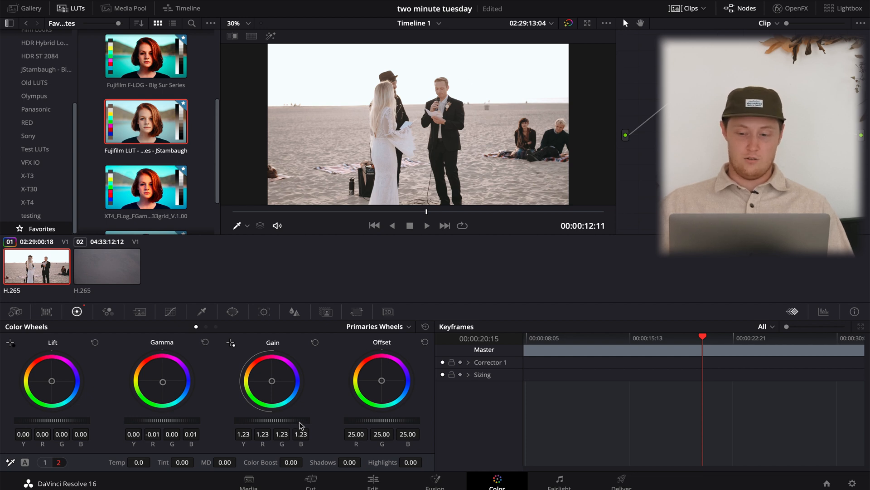
# With the Waveform scope showing, lower Gain to 1.04 and Lift to -0.03
pyautogui.click(824, 312)
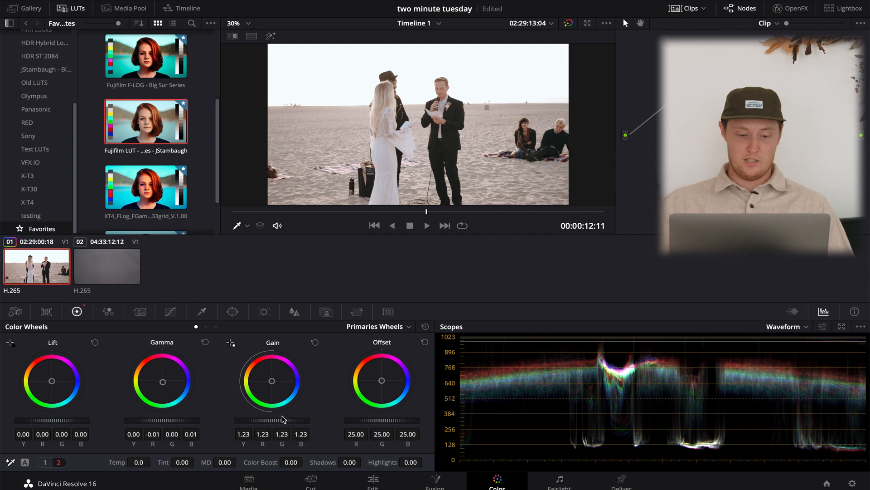
pyautogui.moveTo(277, 424); pyautogui.dragTo(206, 424)
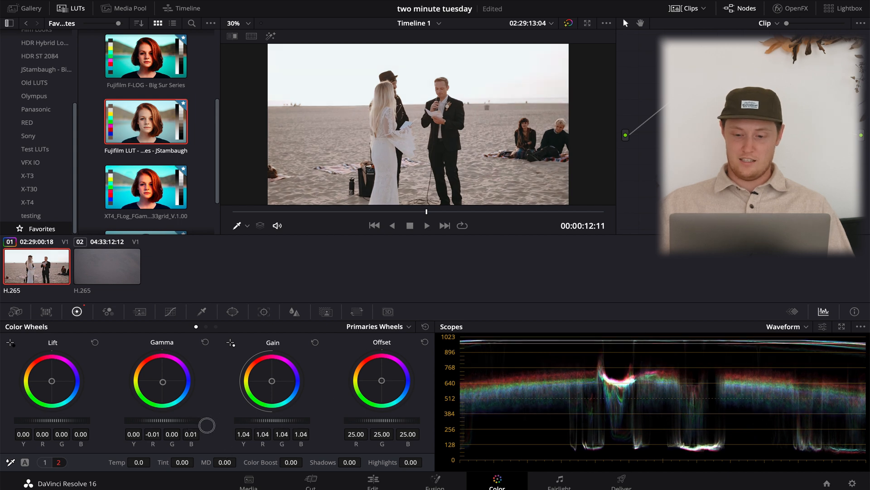
pyautogui.moveTo(67, 424); pyautogui.dragTo(48, 423)
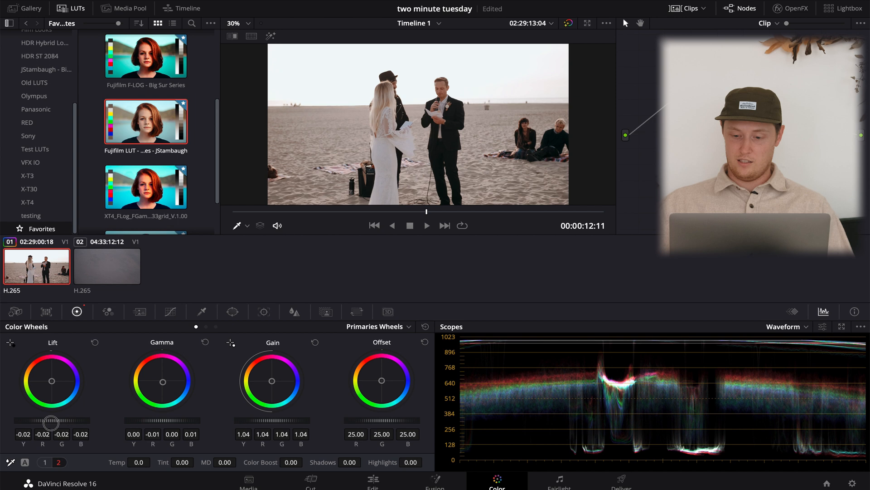
pyautogui.moveTo(48, 421); pyautogui.dragTo(71, 424)
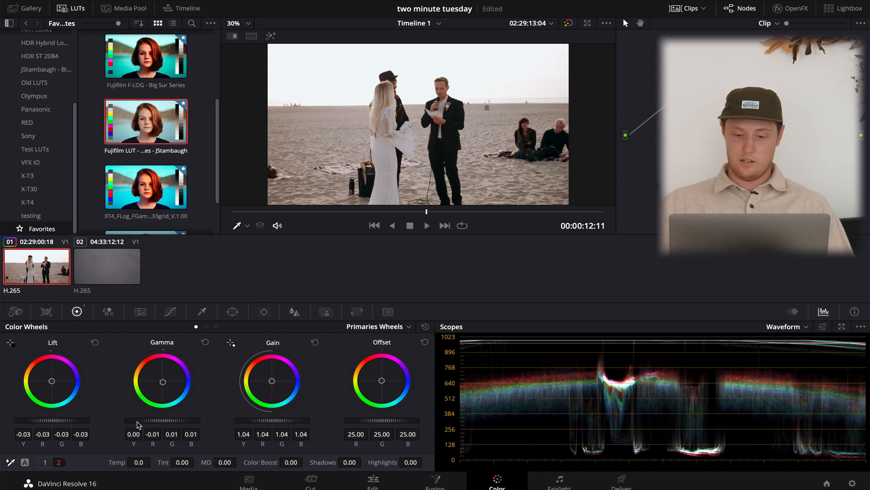
pyautogui.moveTo(794, 310)
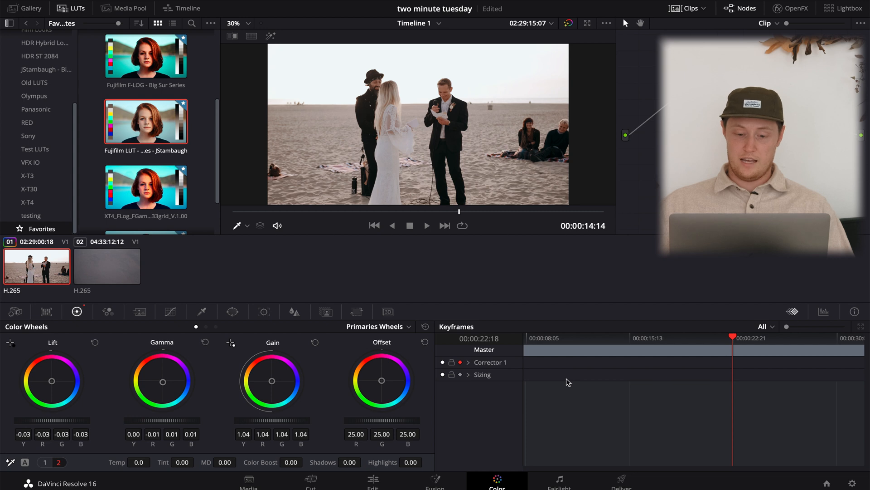
pyautogui.moveTo(609, 382)
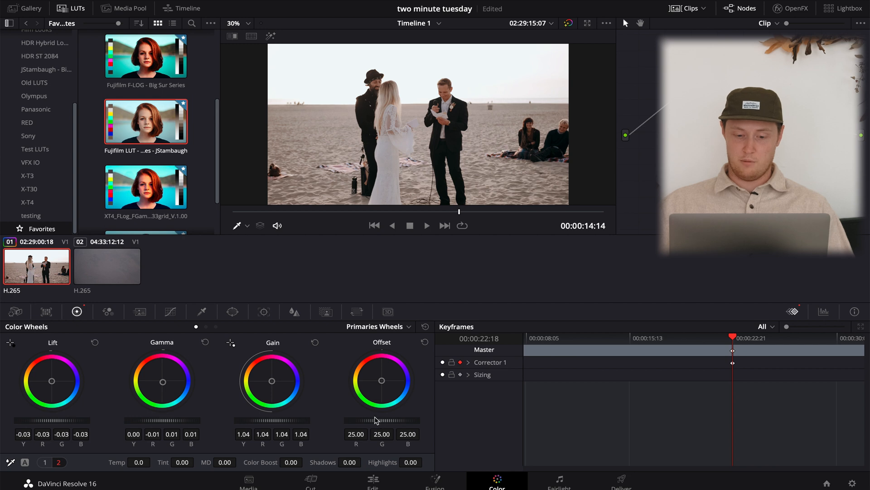
pyautogui.moveTo(716, 359)
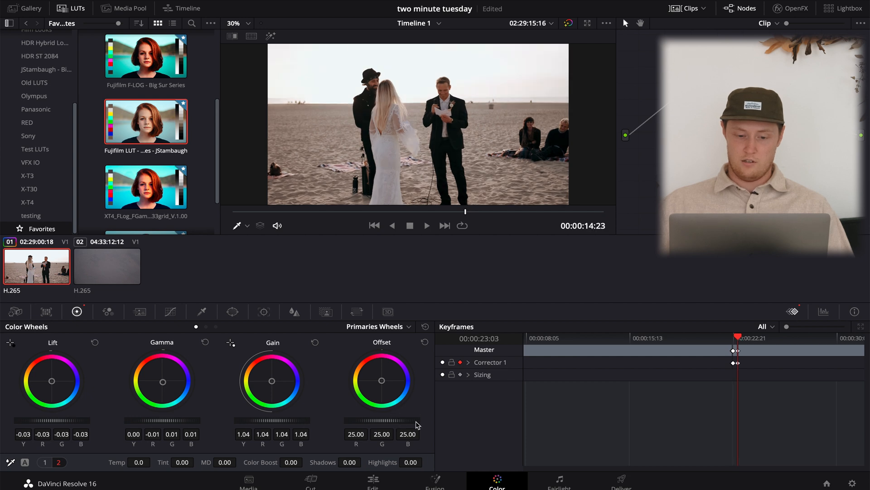
# Briefly select the aerial desert clip, then return to the beach ceremony clip
pyautogui.click(107, 267)
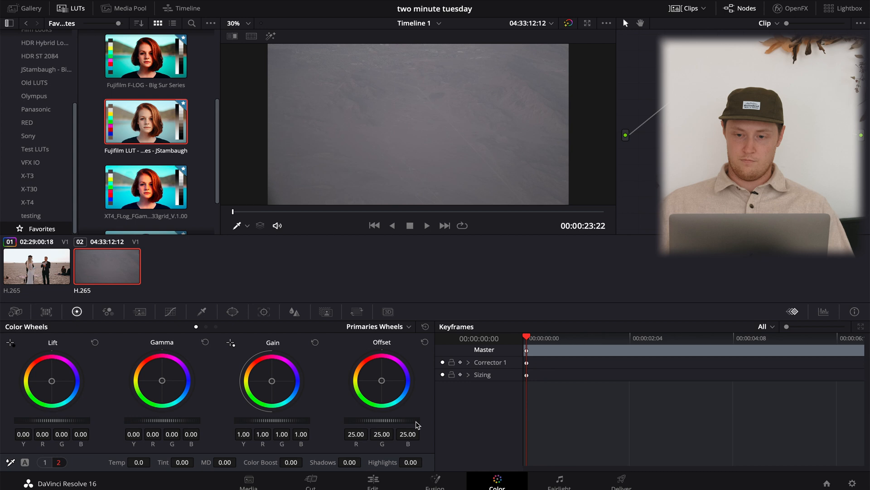
pyautogui.click(37, 267)
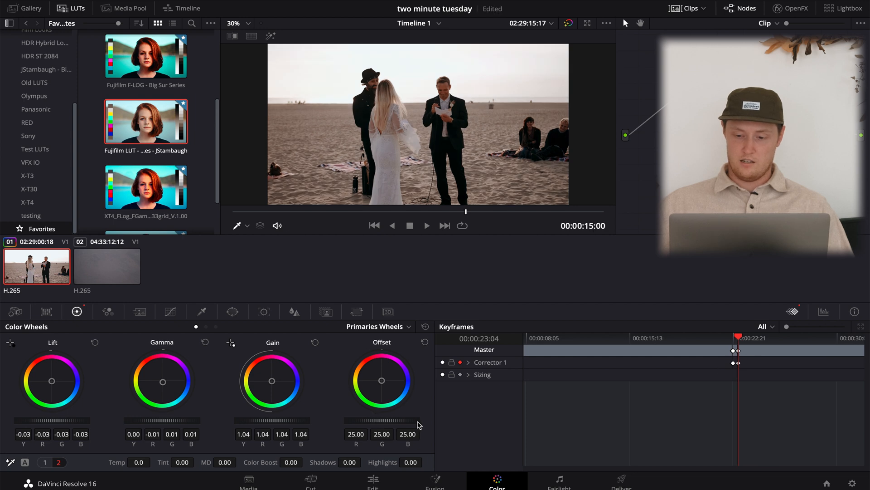
pyautogui.moveTo(794, 334)
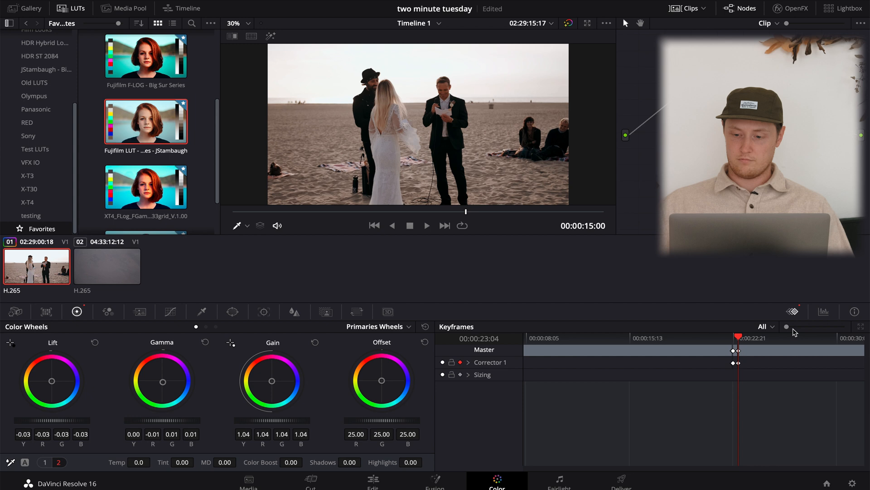
# Zoom into the keyframe editor around the Corrector 1 keyframes, then show the Waveform scope again
pyautogui.click(809, 329)
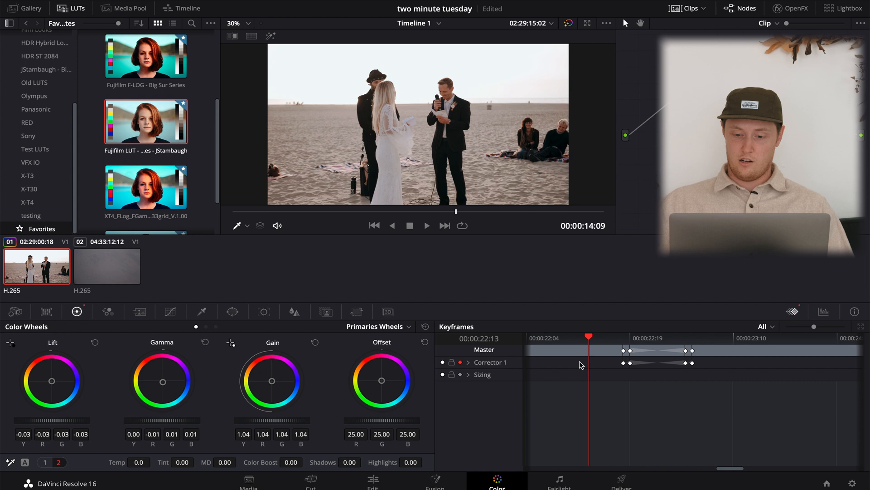
pyautogui.moveTo(623, 336)
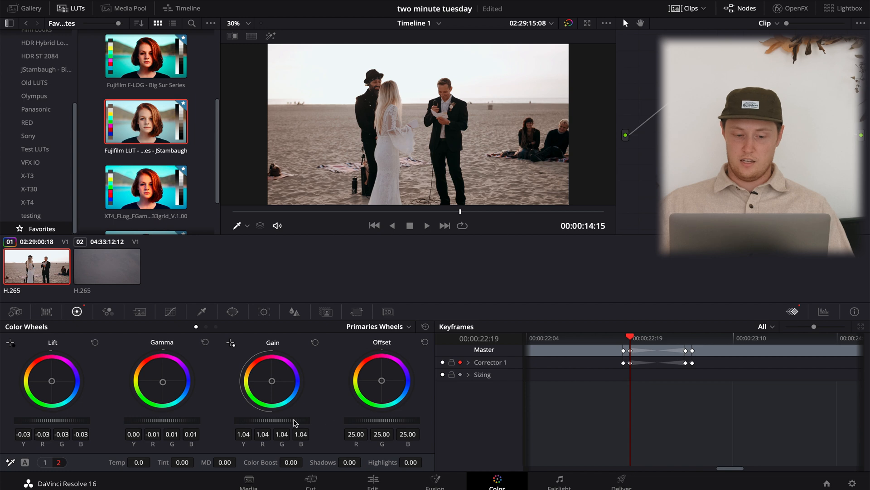
pyautogui.click(825, 311)
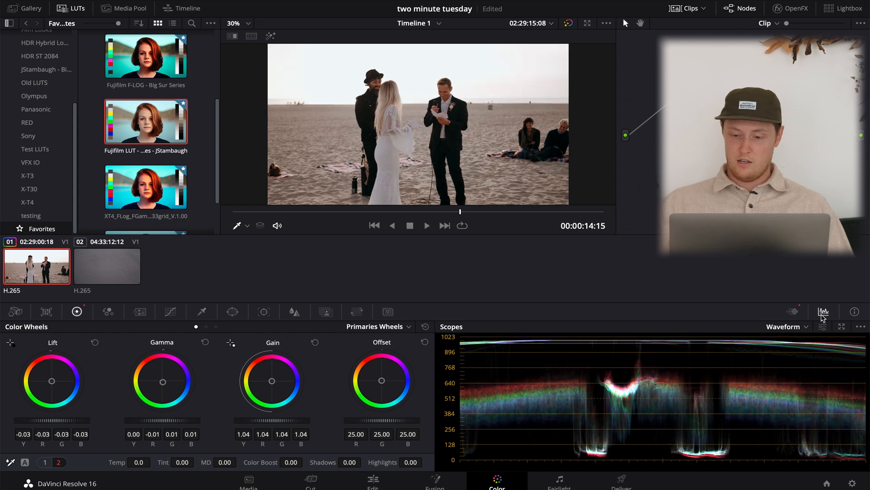
pyautogui.moveTo(495, 419)
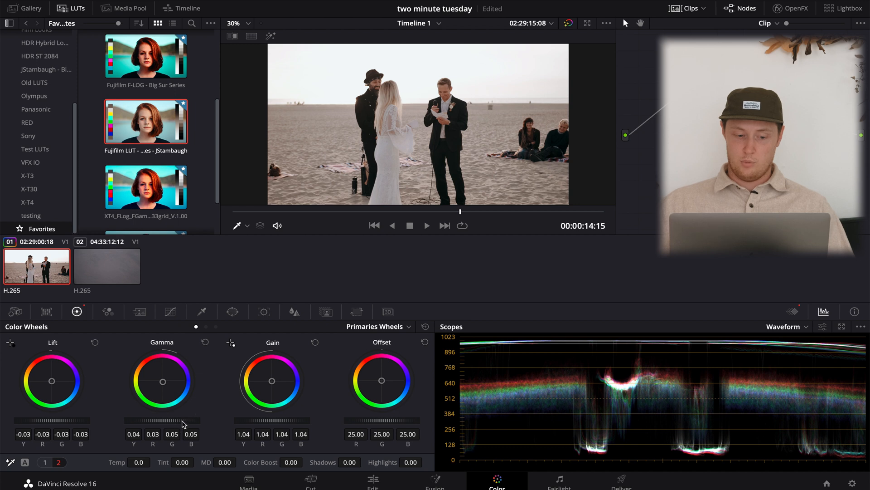
# Raise the Gamma master wheel at the earlier 00:00:22:19 keyframe
pyautogui.moveTo(180, 419); pyautogui.dragTo(172, 420)
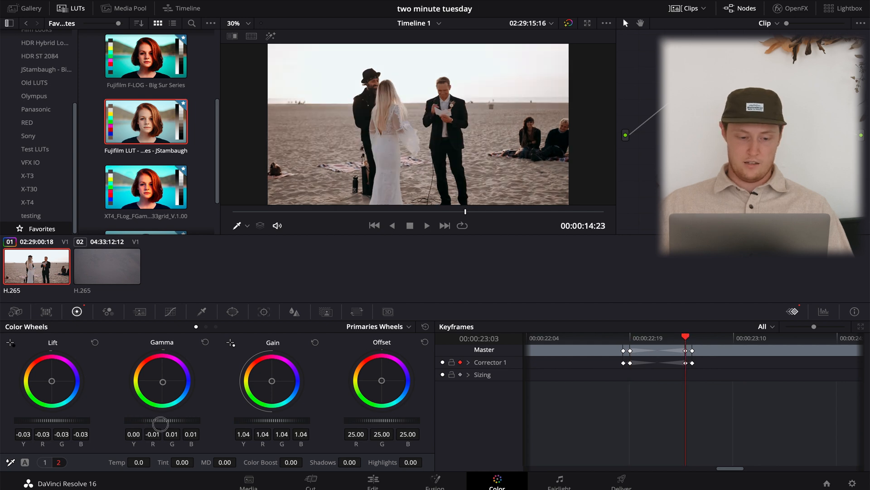
# At the later keyframe adjust Gamma and raise Gain to 1.13, then check it on the Waveform scope
pyautogui.moveTo(162, 424); pyautogui.dragTo(167, 399)
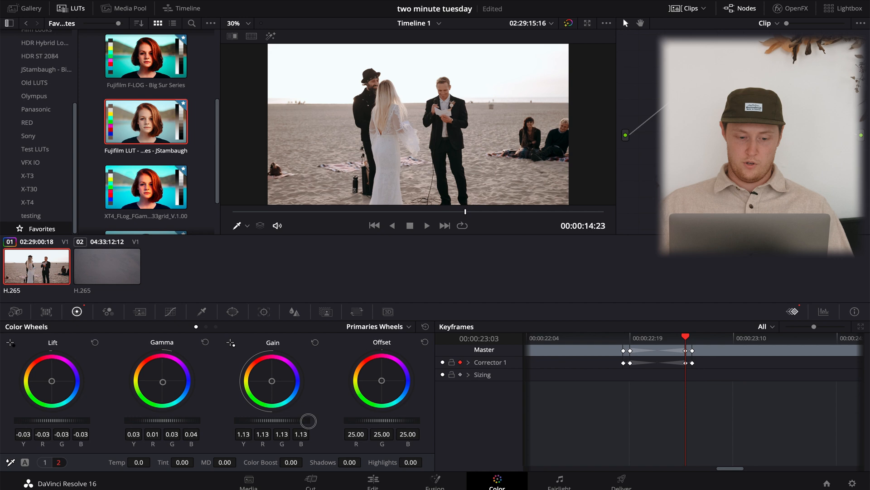
pyautogui.moveTo(308, 421); pyautogui.dragTo(297, 420)
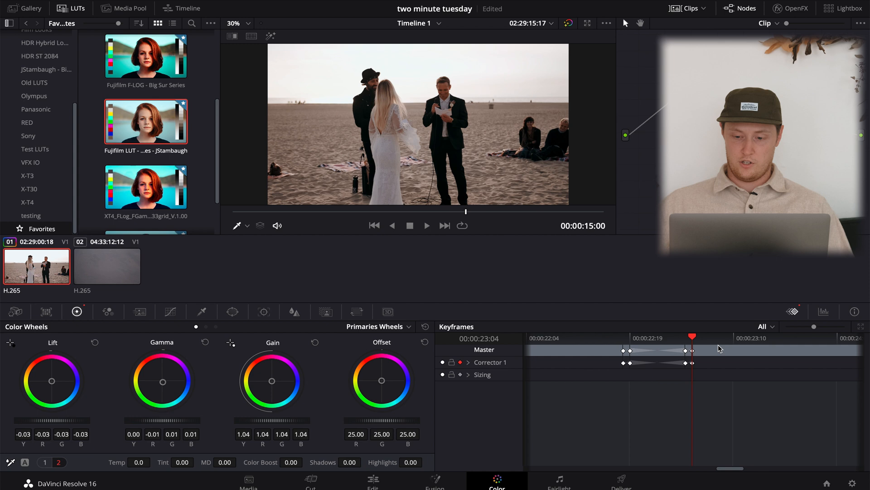
pyautogui.click(825, 312)
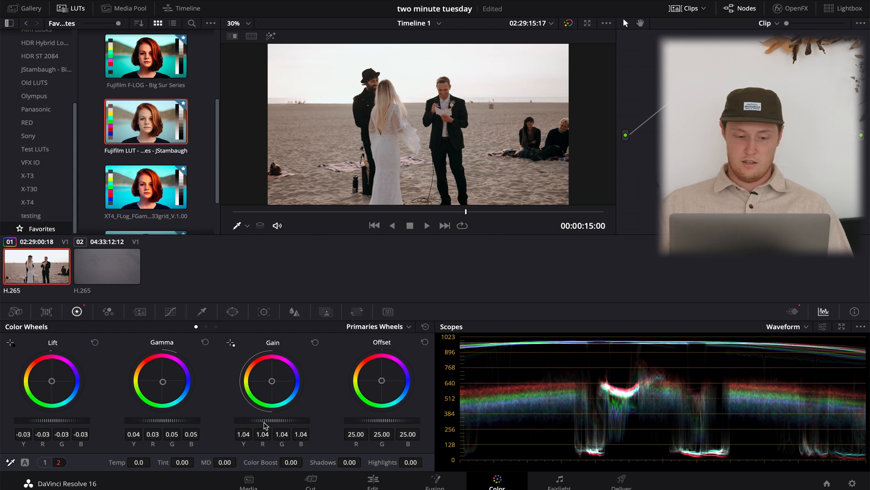
pyautogui.moveTo(273, 421); pyautogui.dragTo(283, 421)
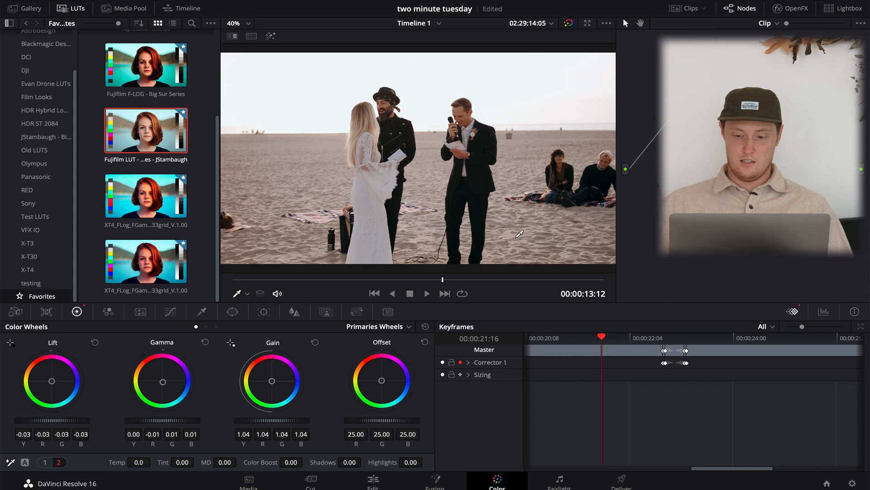
# Marquee-select all Corrector 1 keyframes on the wedding clip, delete them and play the clip back
pyautogui.click(426, 294)
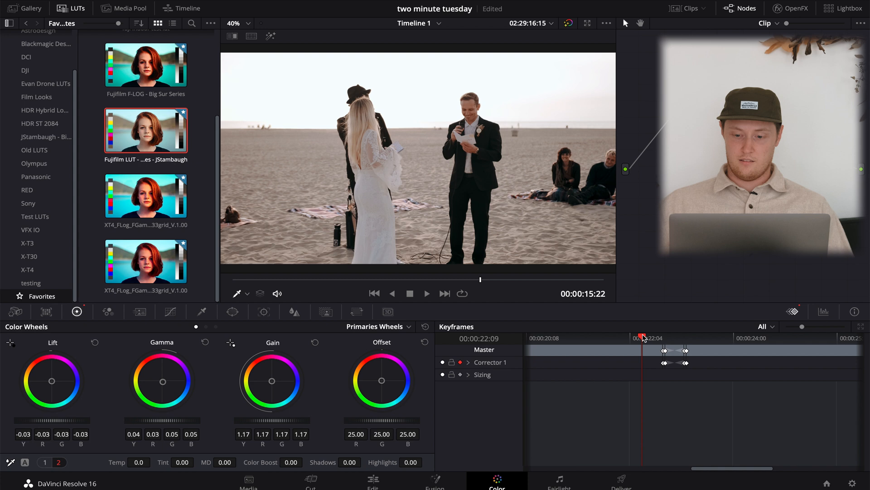
pyautogui.click(427, 293)
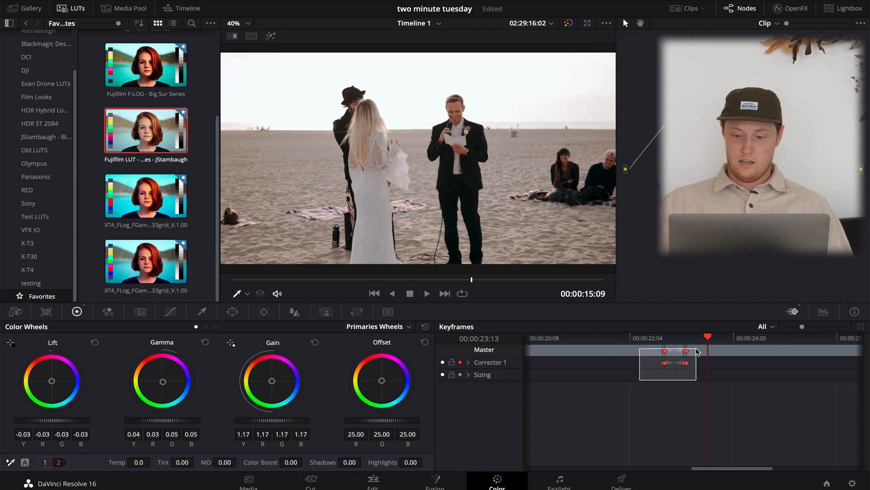
pyautogui.moveTo(709, 337); pyautogui.dragTo(609, 337)
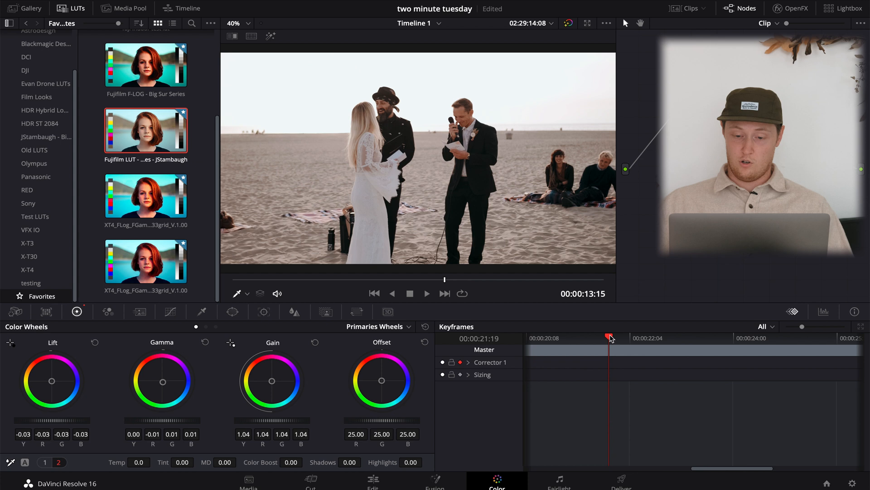
pyautogui.click(426, 294)
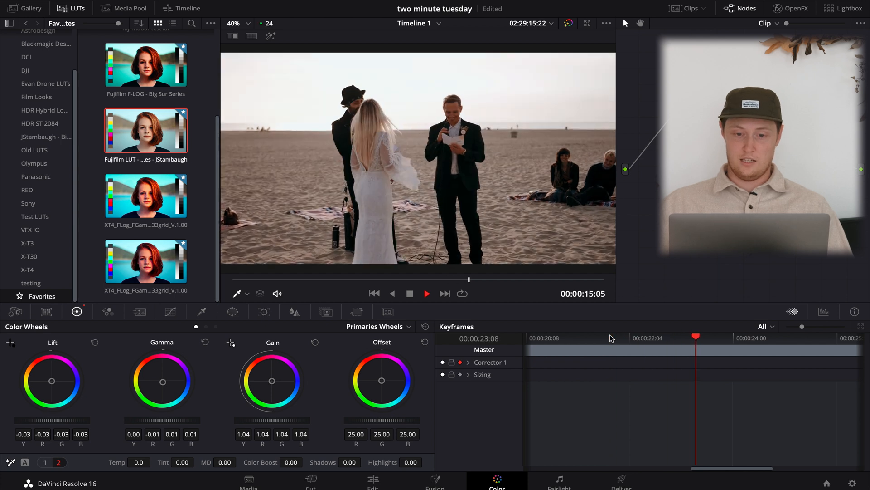
pyautogui.click(616, 336)
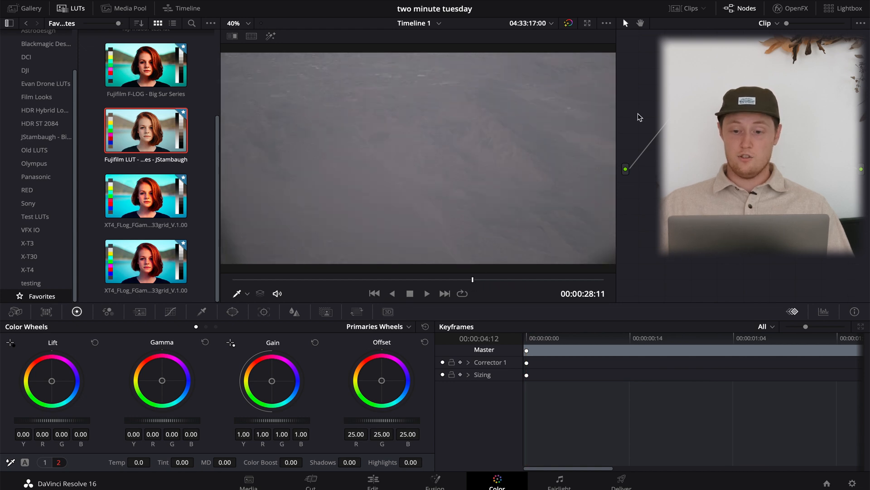
# Apply the Fujifilm F-LOG Big Sur Series LUT and scrub to where the colour shift settles
pyautogui.click(152, 75)
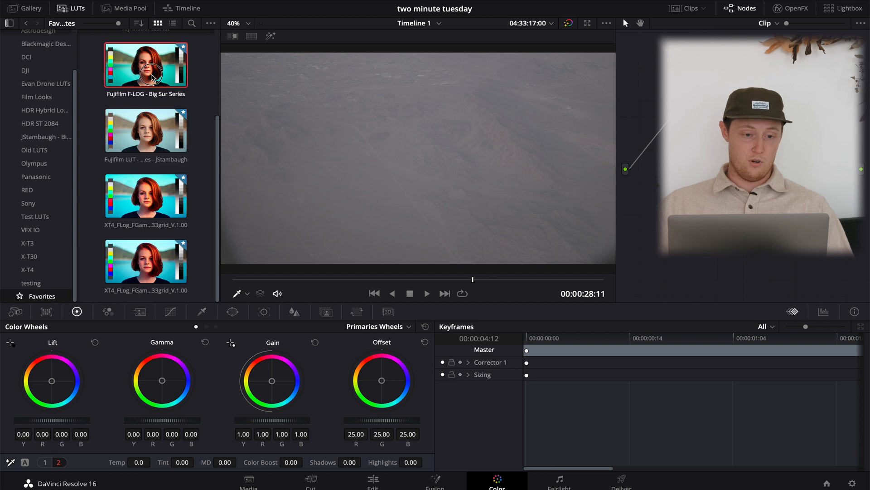
pyautogui.doubleClick(146, 65)
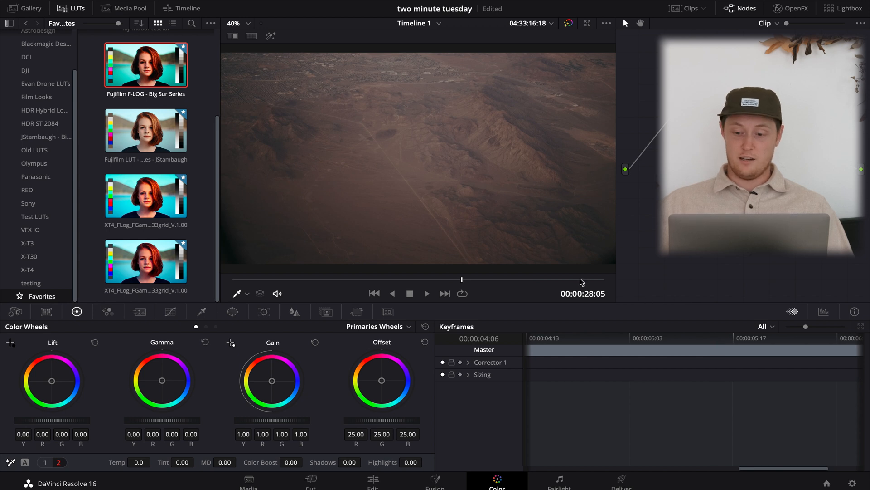
pyautogui.moveTo(498, 285)
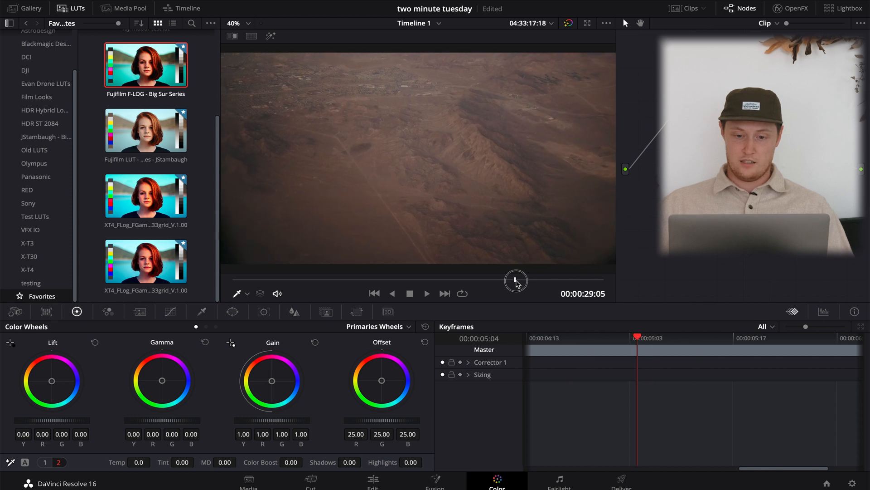
pyautogui.moveTo(516, 280); pyautogui.dragTo(535, 280)
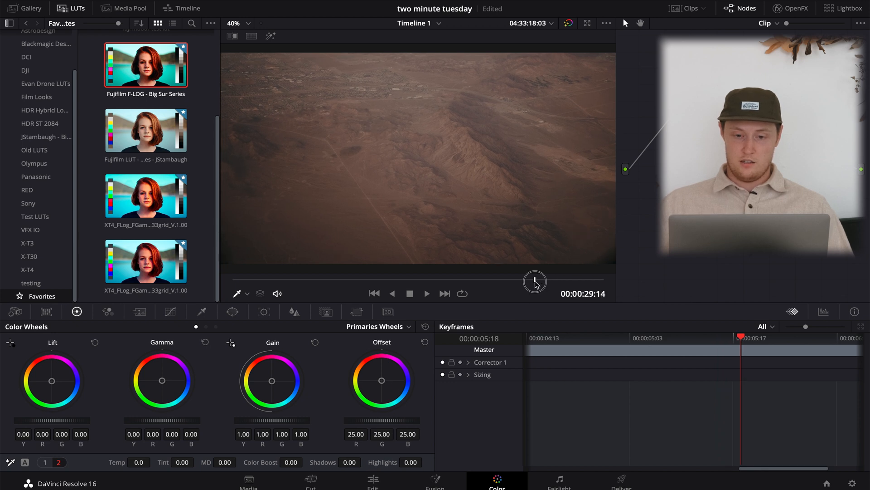
pyautogui.moveTo(535, 280); pyautogui.dragTo(529, 280)
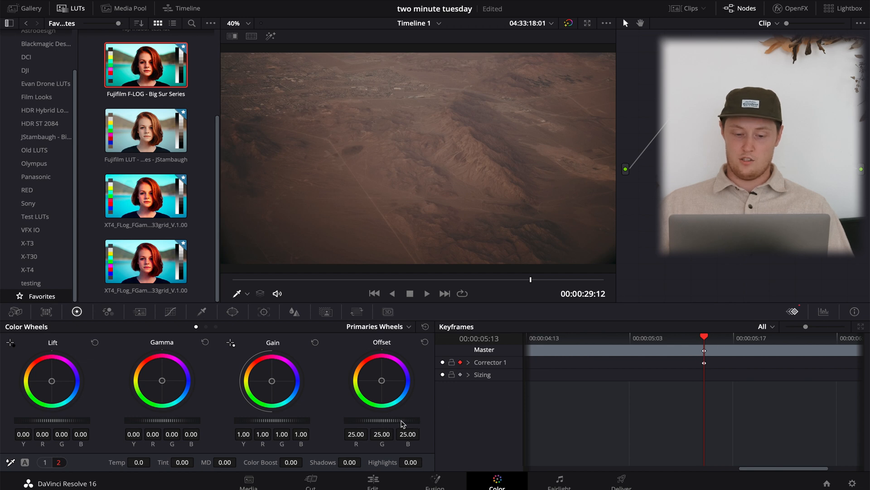
pyautogui.moveTo(695, 340)
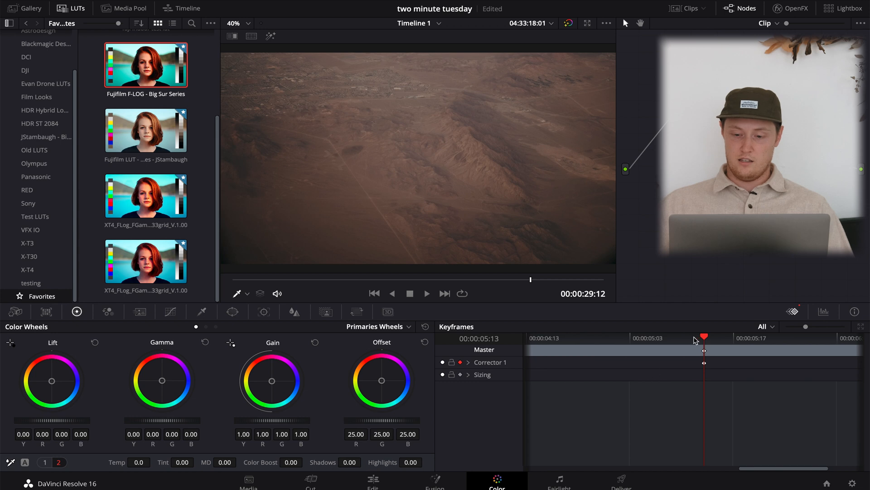
# Place a second Corrector 1 keyframe near 00:00:05:00 with Temp -70 at 00:00:05:13
pyautogui.moveTo(704, 339); pyautogui.dragTo(646, 342)
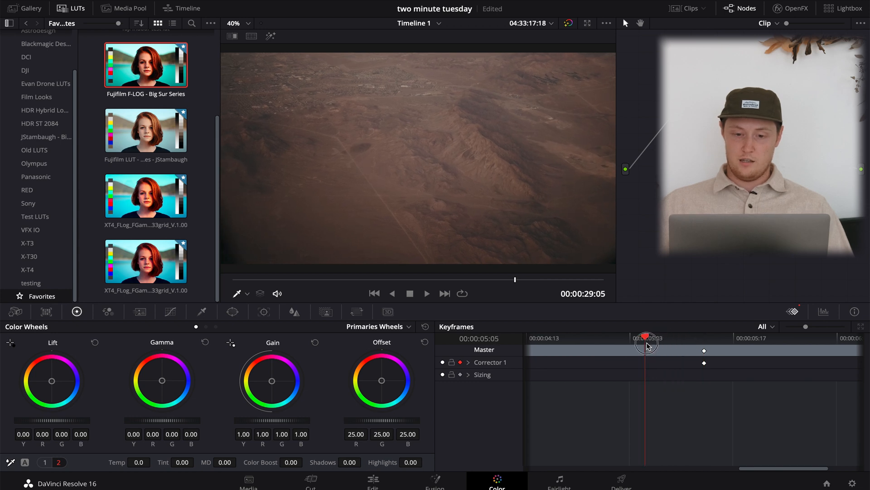
pyautogui.moveTo(646, 341); pyautogui.dragTo(628, 342)
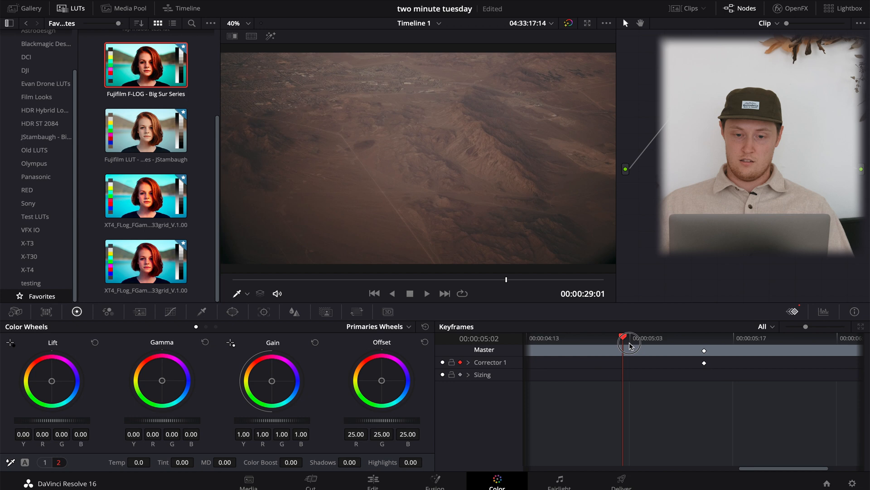
pyautogui.moveTo(629, 344); pyautogui.dragTo(637, 348)
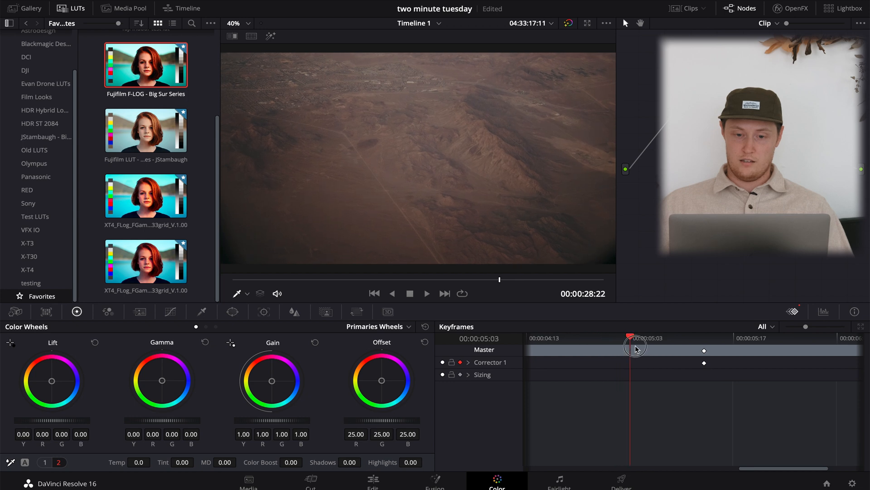
pyautogui.moveTo(637, 350); pyautogui.dragTo(610, 350)
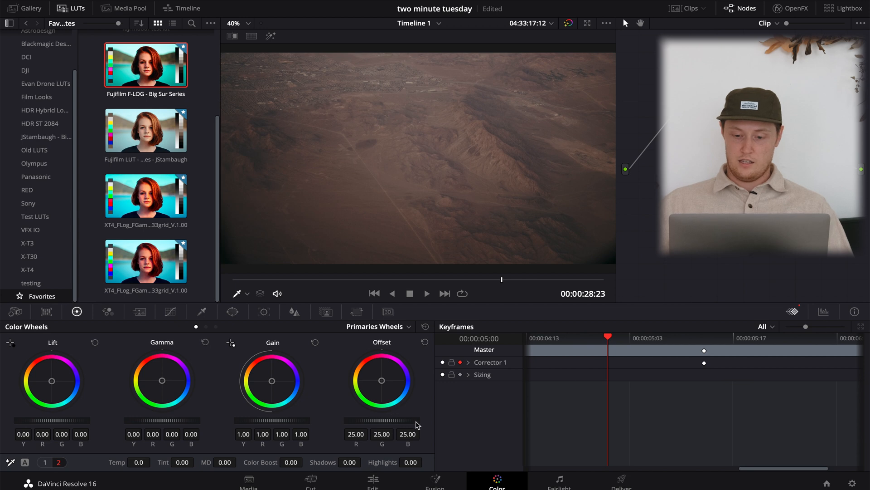
pyautogui.click(702, 336)
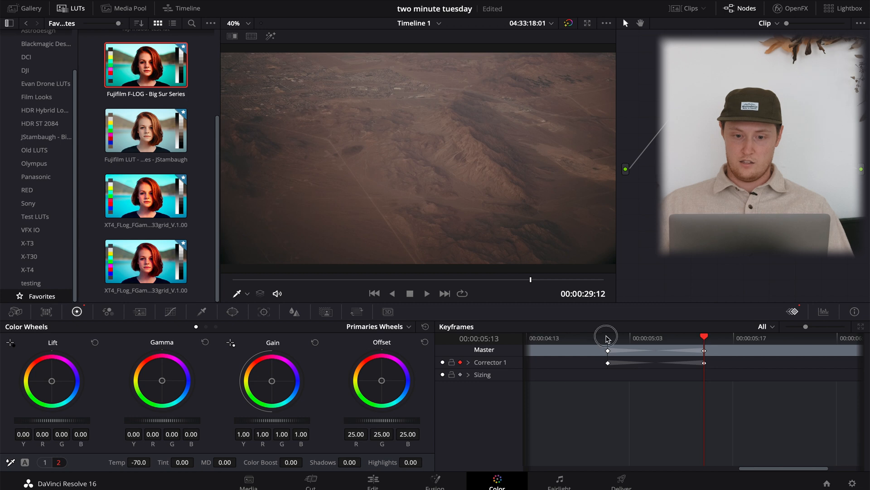
pyautogui.moveTo(580, 339)
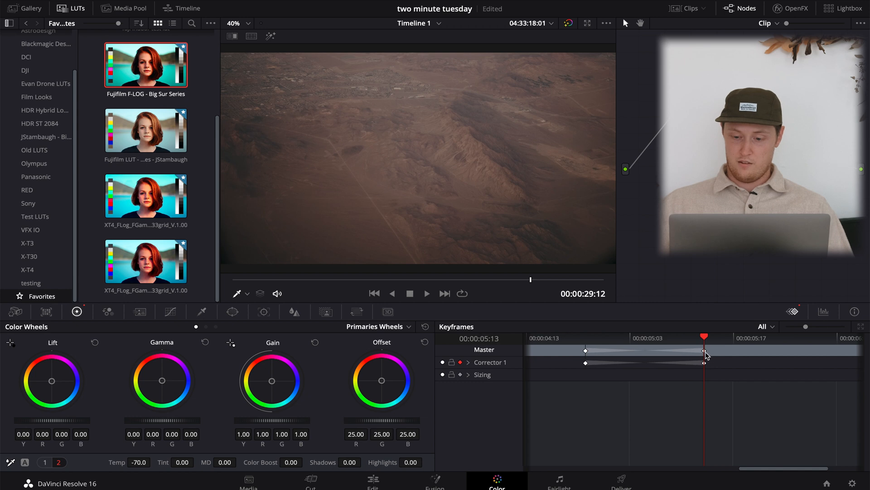
# Lengthen the temperature ramp by moving both keyframes, then play through the transition
pyautogui.moveTo(705, 339); pyautogui.dragTo(550, 338)
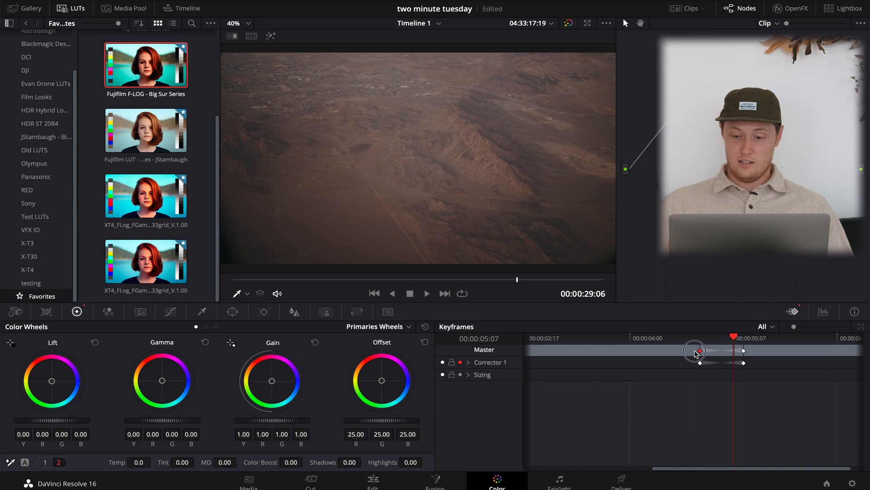
pyautogui.moveTo(695, 350); pyautogui.dragTo(744, 353)
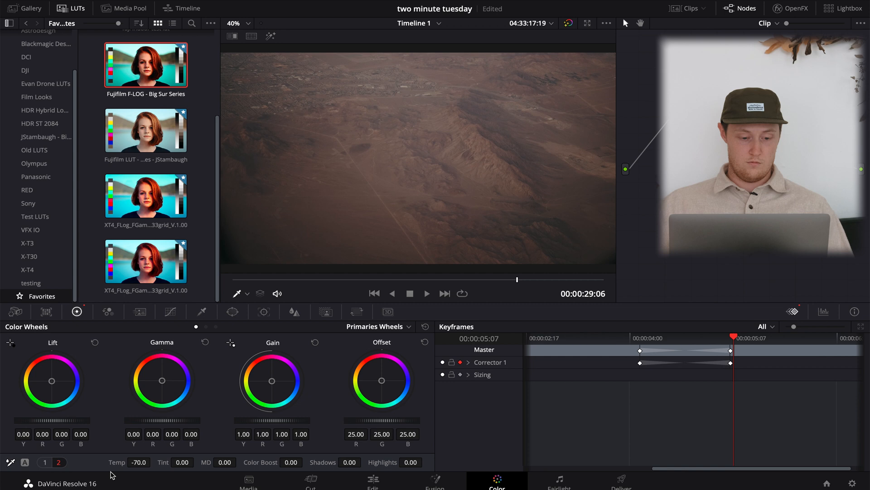
pyautogui.moveTo(138, 461); pyautogui.dragTo(117, 466)
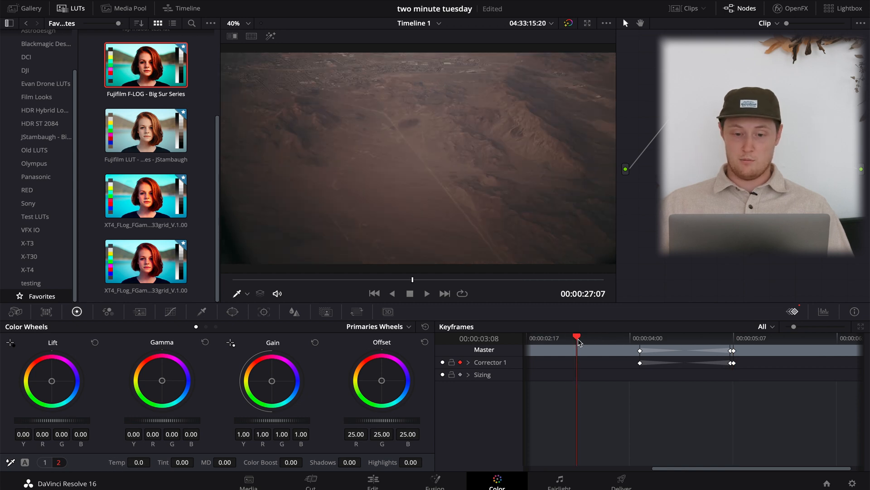
pyautogui.click(426, 294)
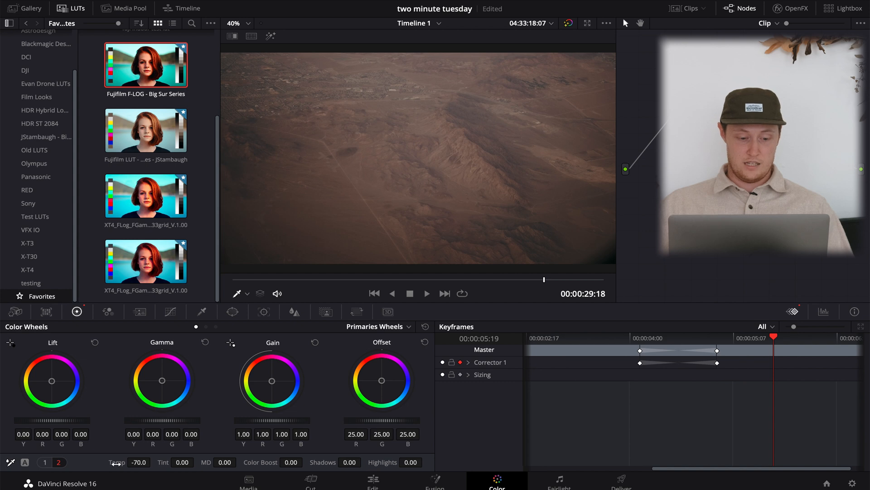
# Remove the keyframes so Temp returns to 0 and play the uncorrected clip
pyautogui.moveTo(138, 462); pyautogui.dragTo(117, 461)
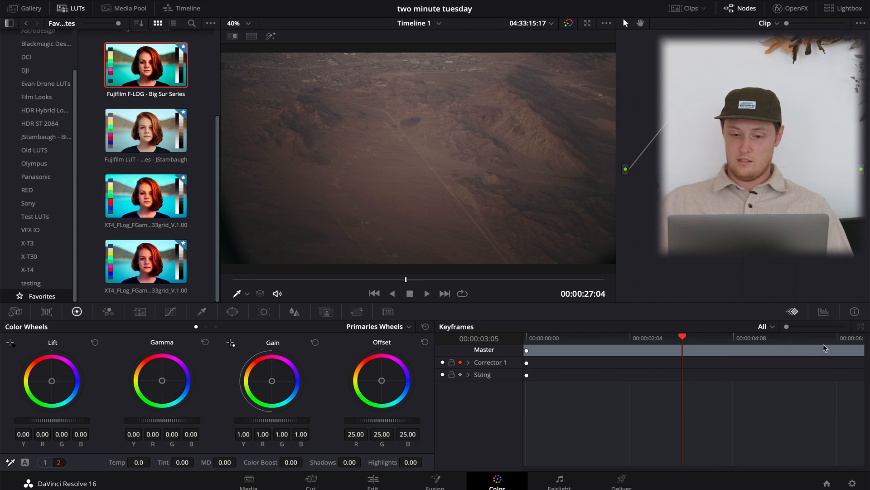
pyautogui.click(427, 294)
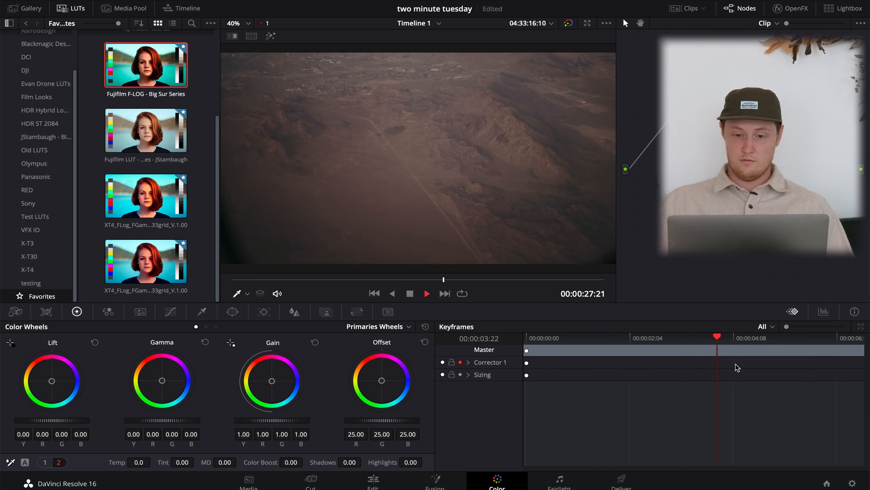